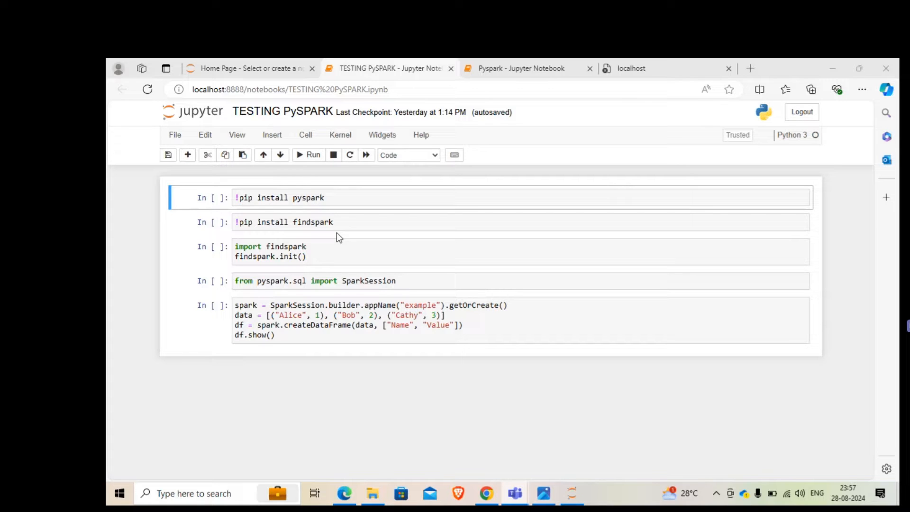
pyautogui.moveTo(336, 210)
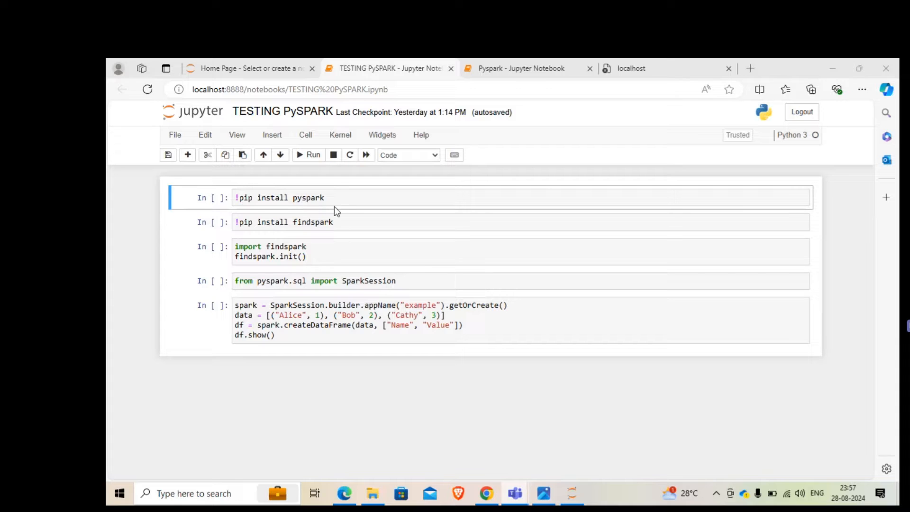
# Run the !pip install pyspark cell, which reports the requirement already satisfied, then select the findspark install cell.
pyautogui.click(279, 197)
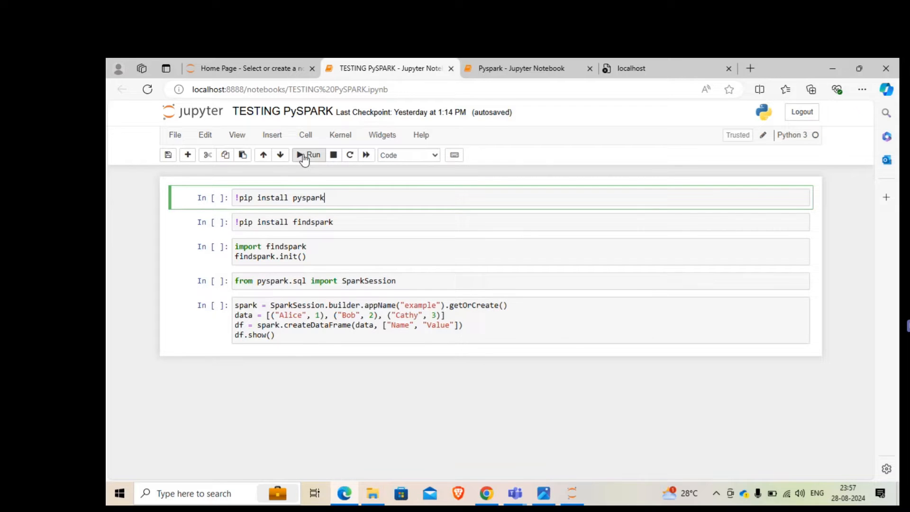
pyautogui.click(309, 154)
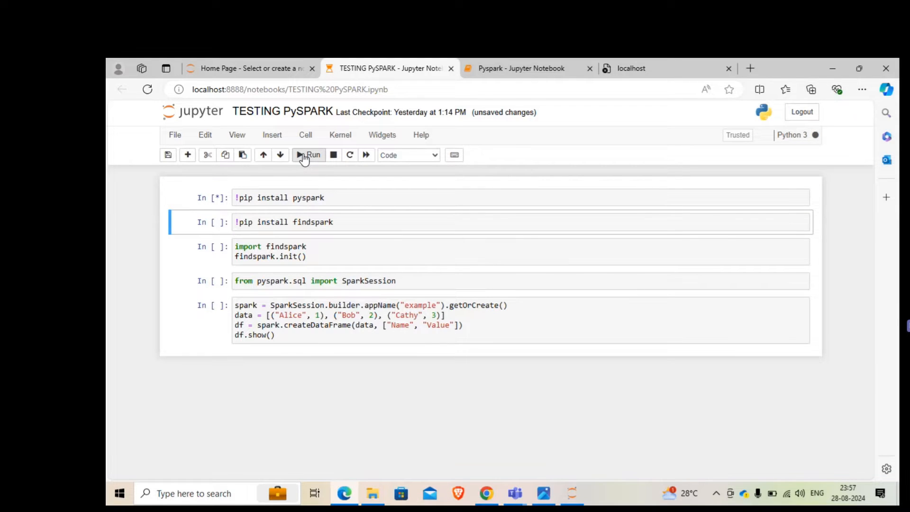
pyautogui.click(308, 154)
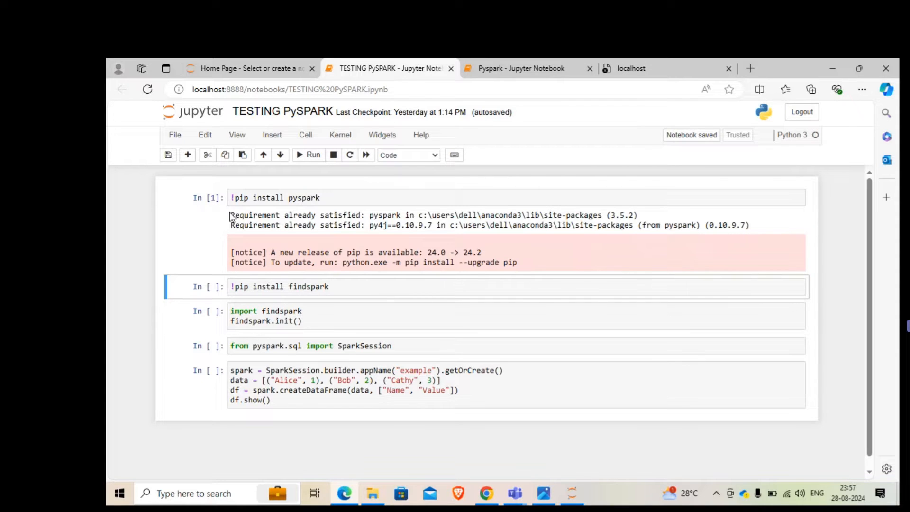
pyautogui.doubleClick(273, 215)
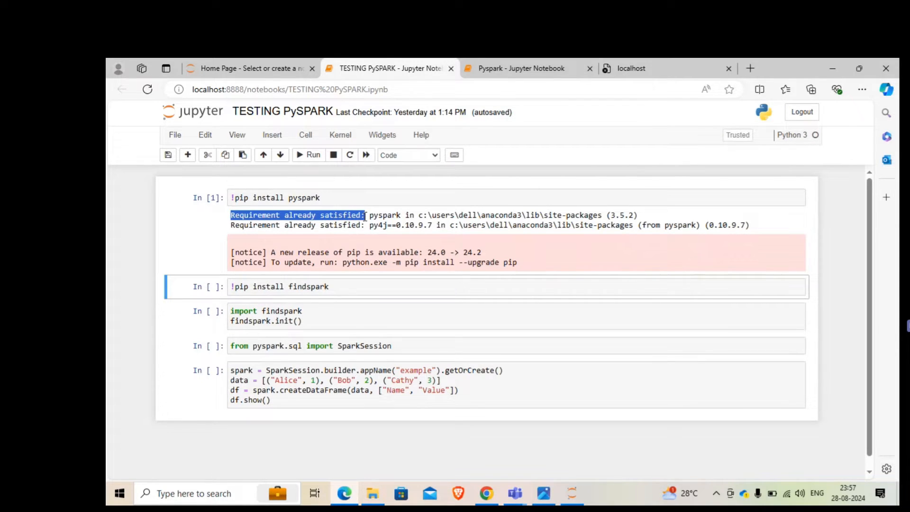
pyautogui.click(273, 239)
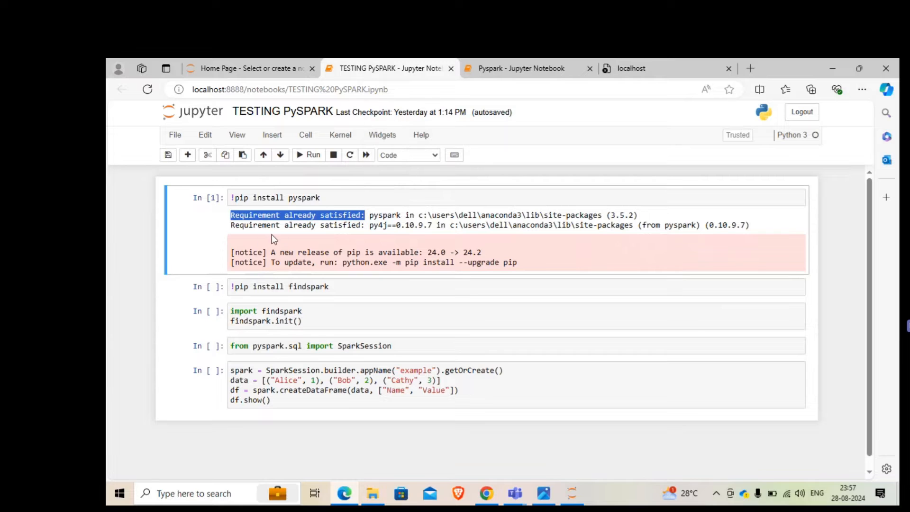
pyautogui.click(281, 286)
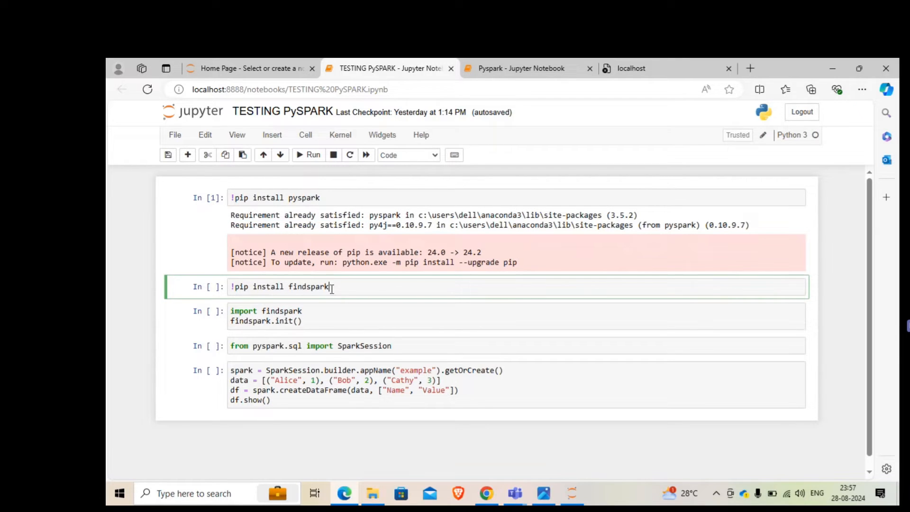
pyautogui.moveTo(301, 225)
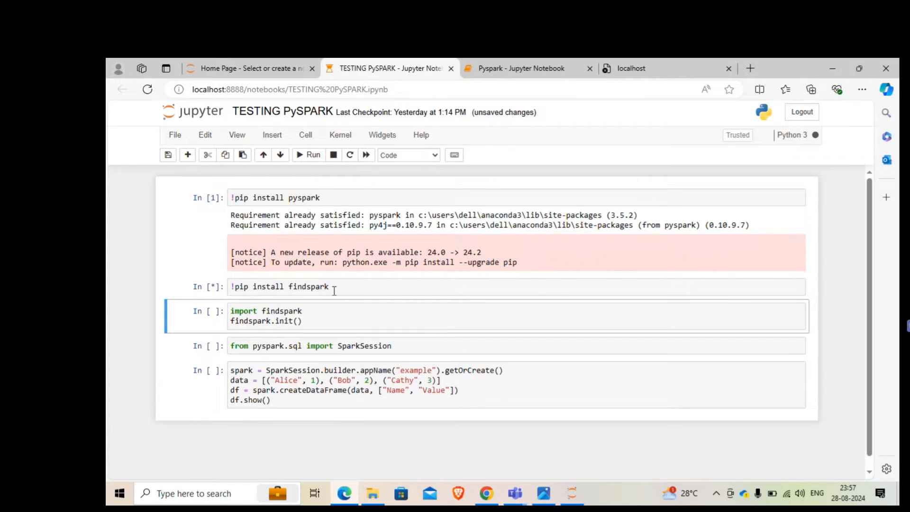
# Run the findspark install and init cells, the SparkSession import cell, and the SparkSession data frame cell.
pyautogui.click(312, 155)
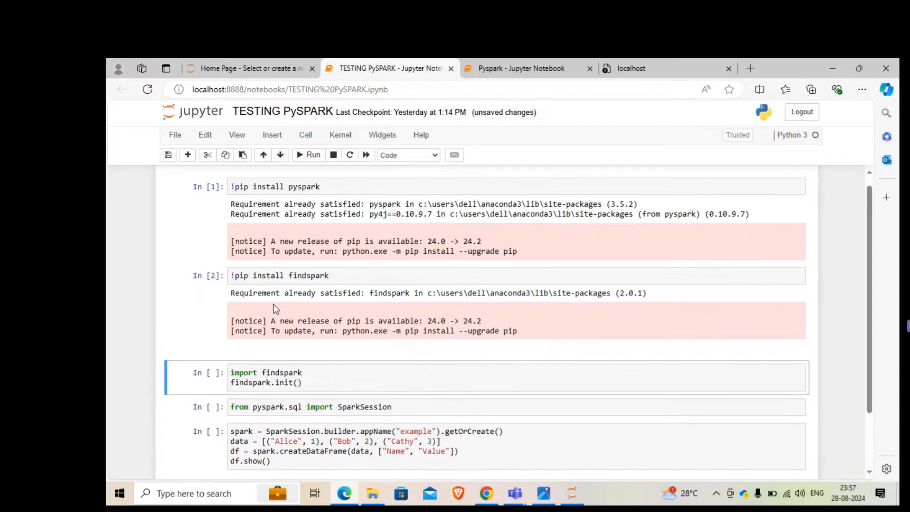
pyautogui.moveTo(361, 304)
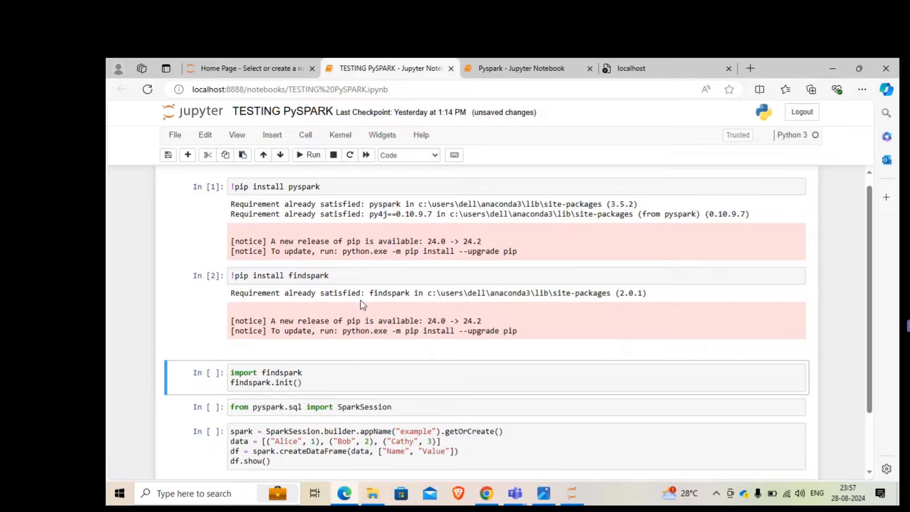
pyautogui.scroll(-3)
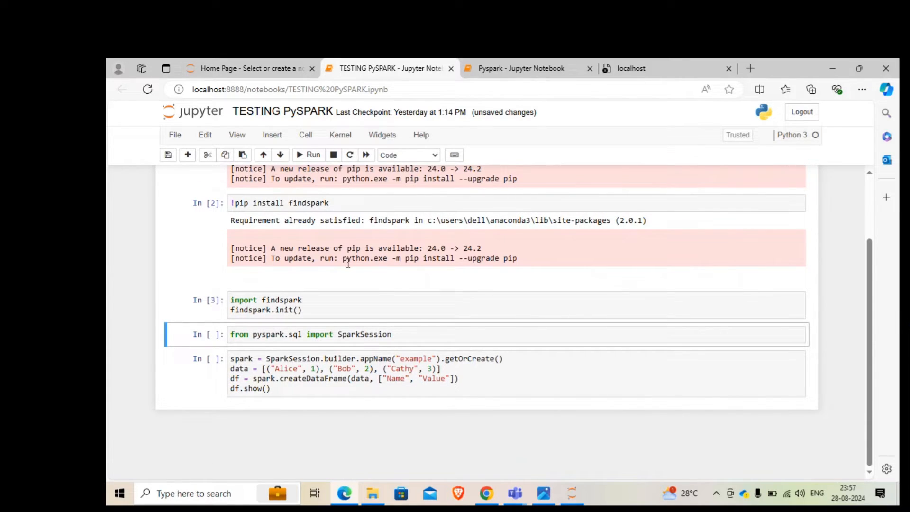
pyautogui.moveTo(308, 155)
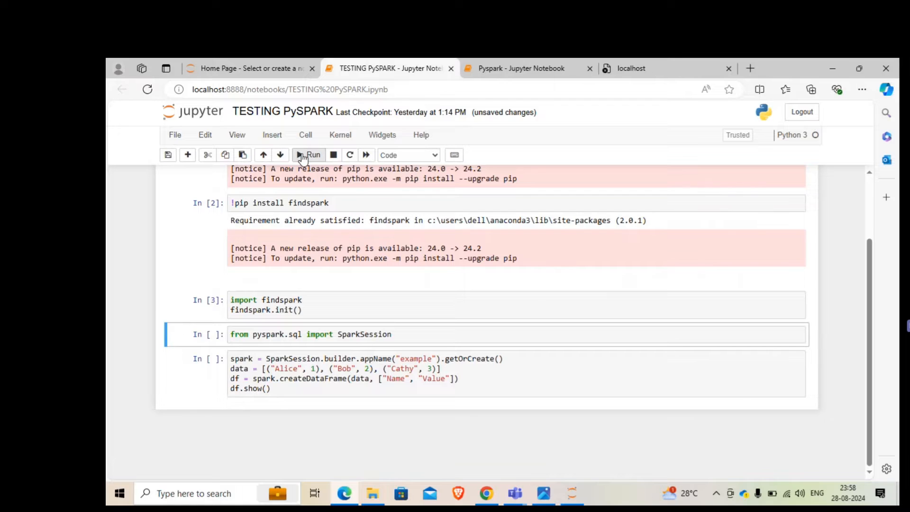
pyautogui.moveTo(339, 336)
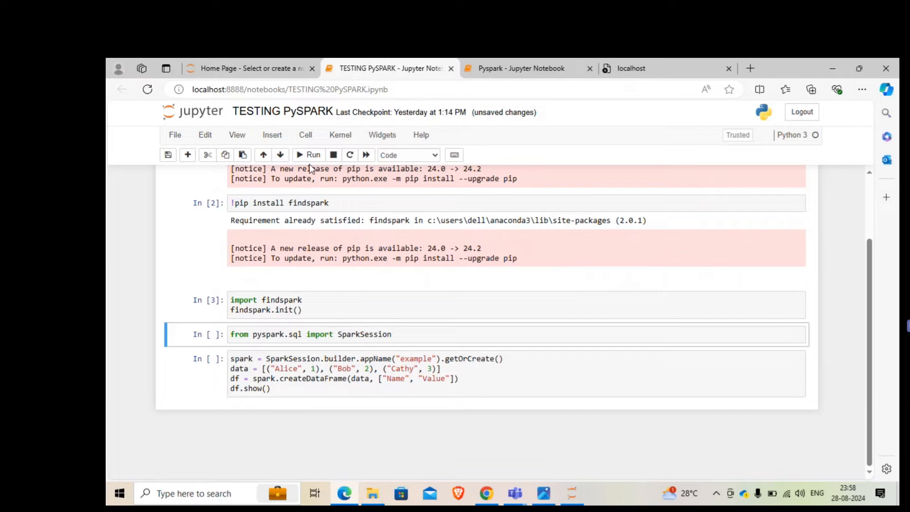
pyautogui.click(313, 154)
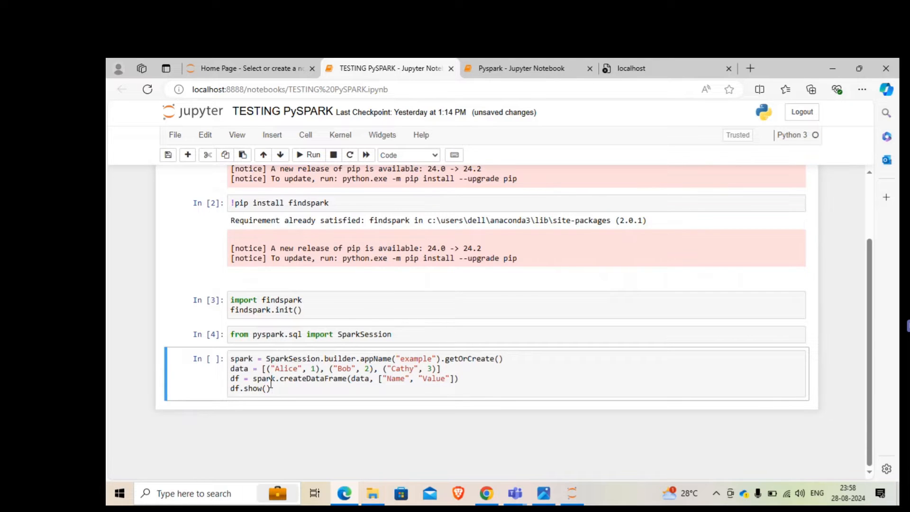
pyautogui.moveTo(274, 383)
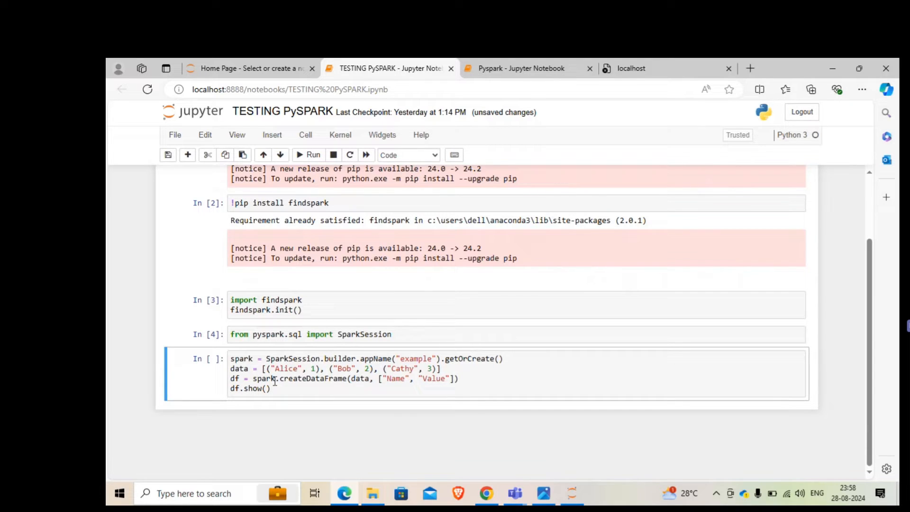
pyautogui.moveTo(293, 151)
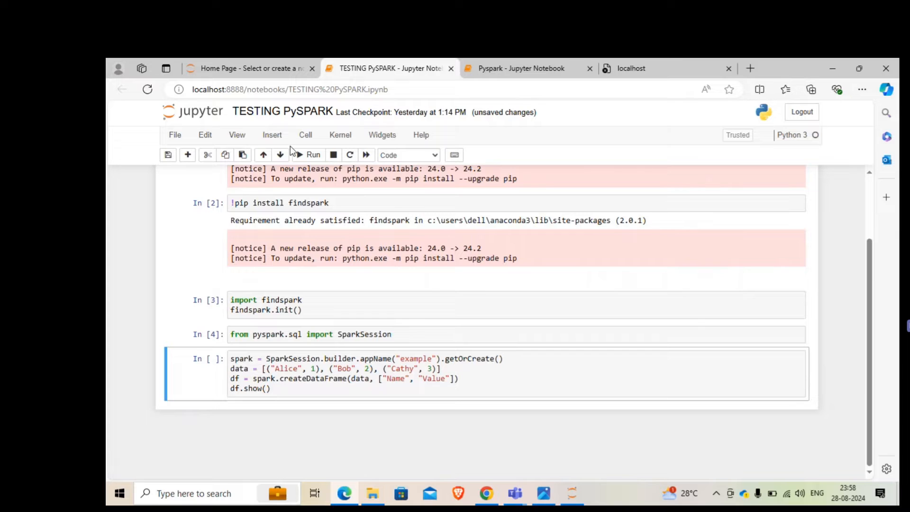
pyautogui.click(312, 155)
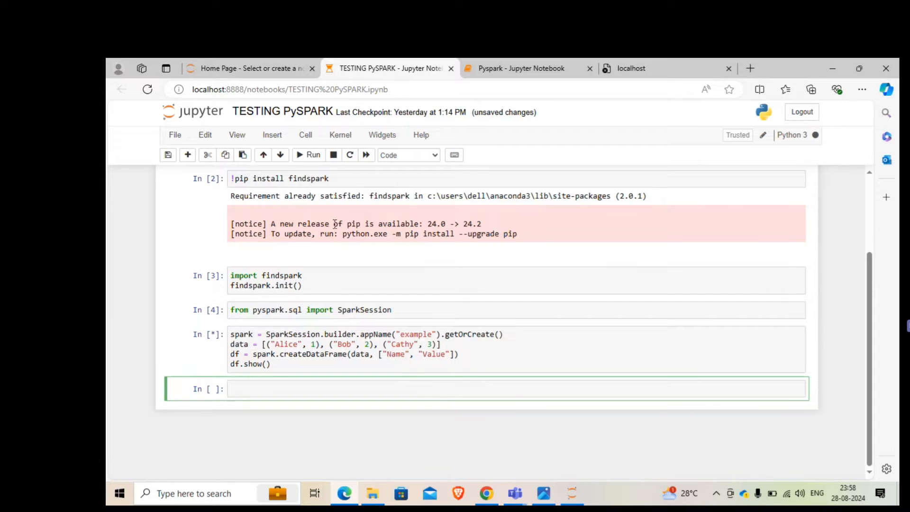
# Show the pyspark_error.png screenshot with the JAVA_GATEWAY_EXITED PySparkRuntimeError traceback in Photos.
pyautogui.click(333, 154)
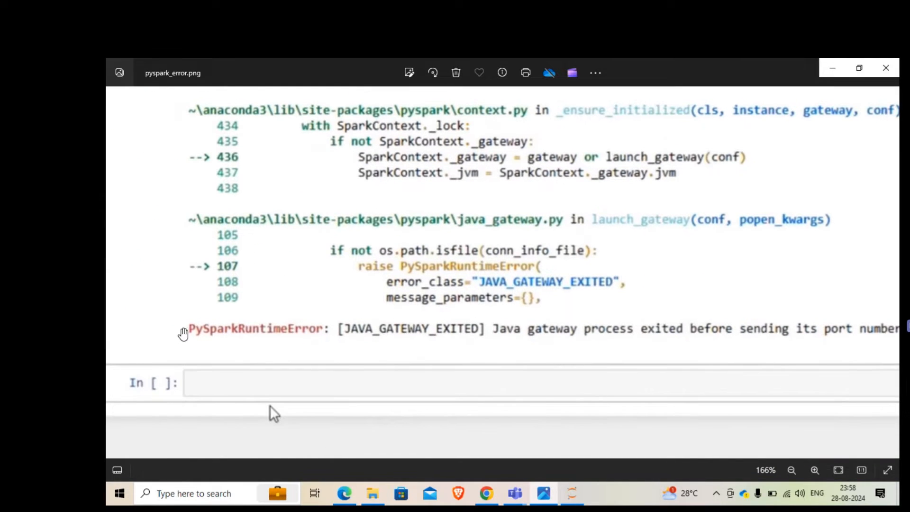
pyautogui.moveTo(490, 358)
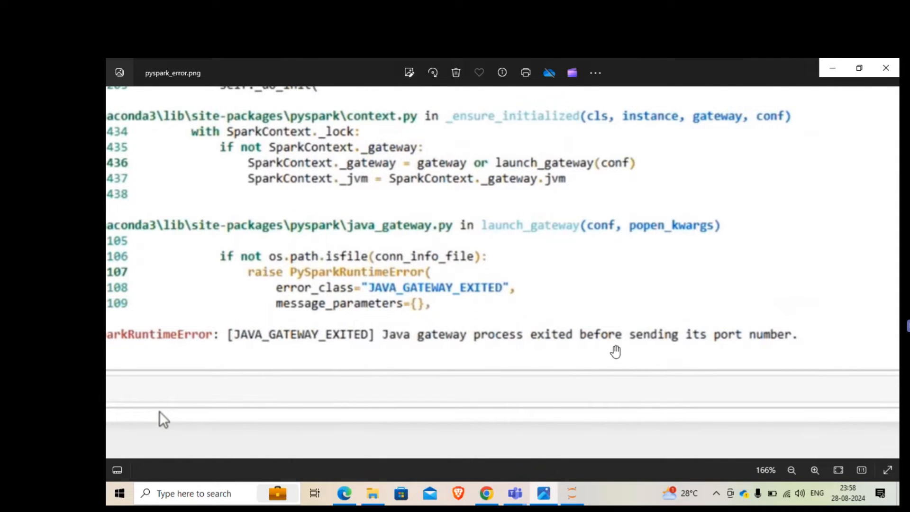
pyautogui.moveTo(531, 361)
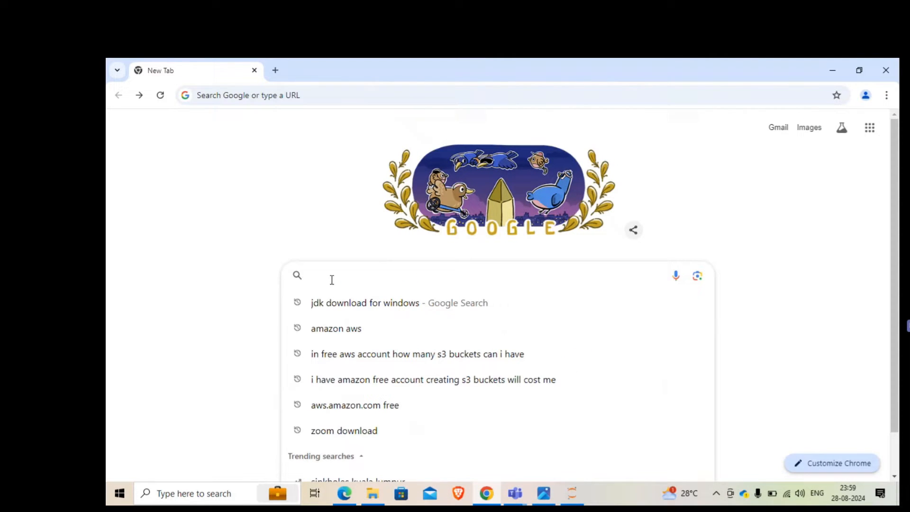
# Search 'jdk download for windows', reach Oracle Java Downloads, and start the JDK 22 x64 Windows installer download.
pyautogui.click(364, 302)
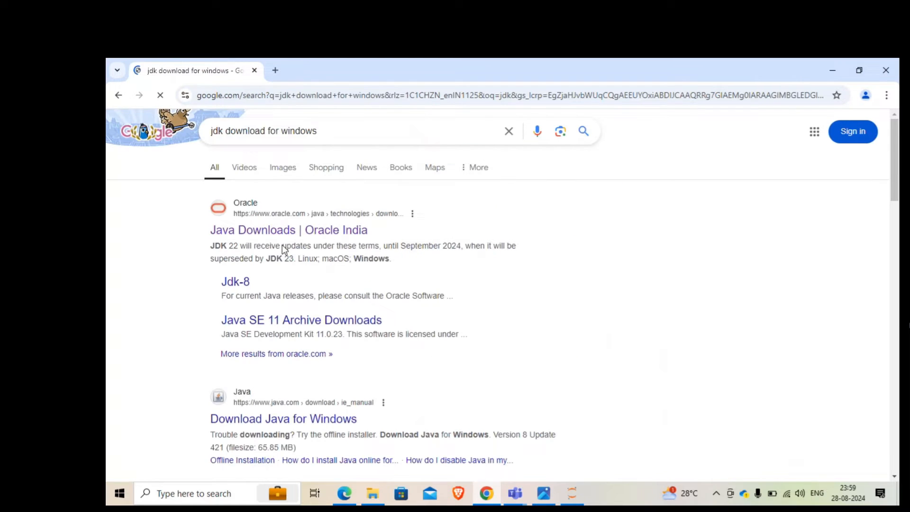
pyautogui.click(288, 229)
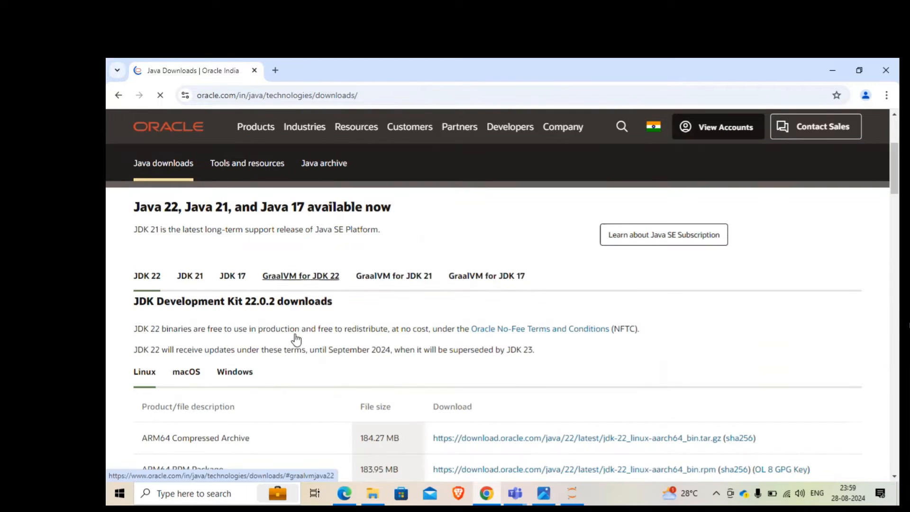
pyautogui.click(234, 371)
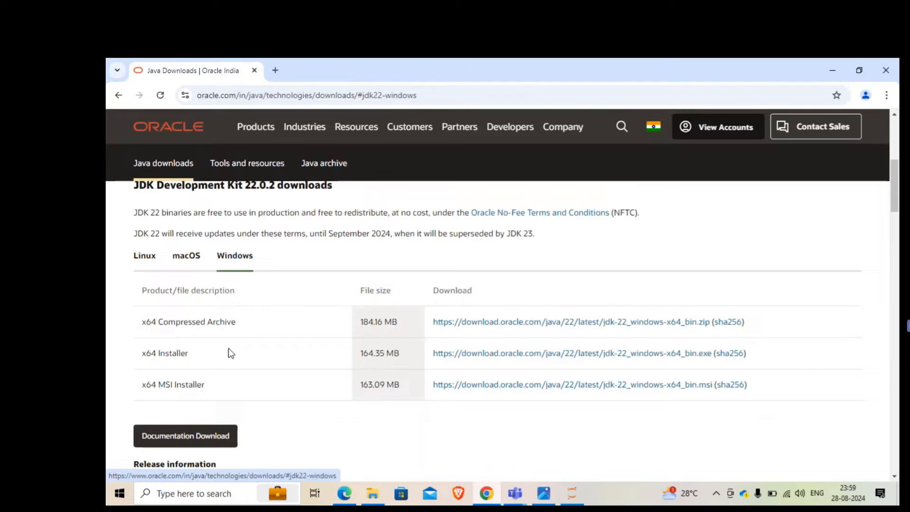
pyautogui.moveTo(161, 357)
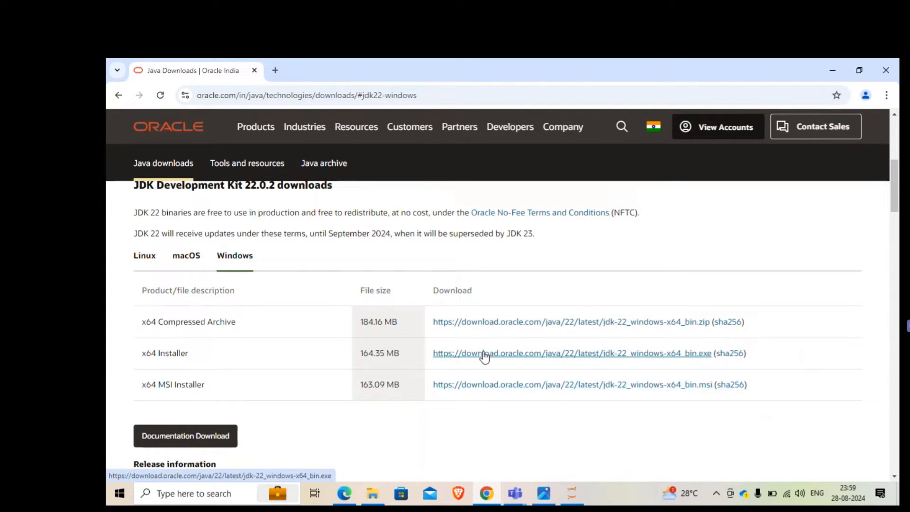
pyautogui.moveTo(572, 361)
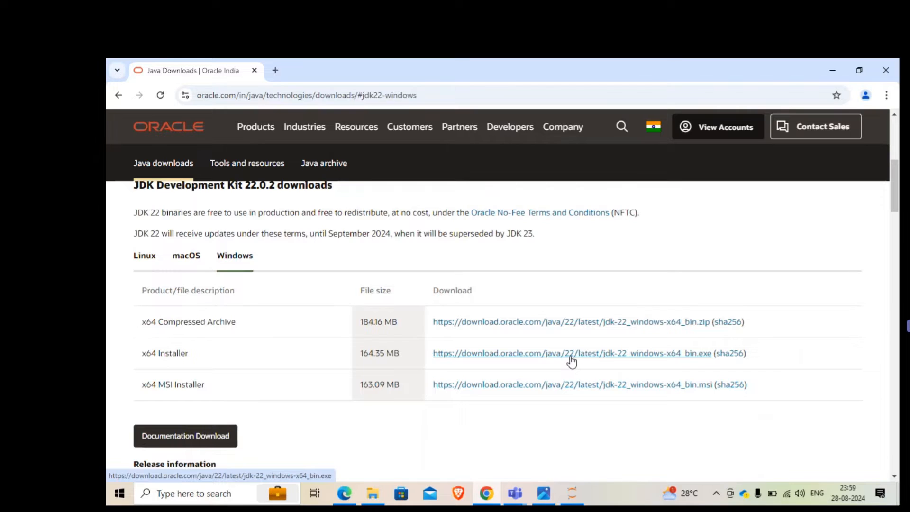
pyautogui.moveTo(565, 361)
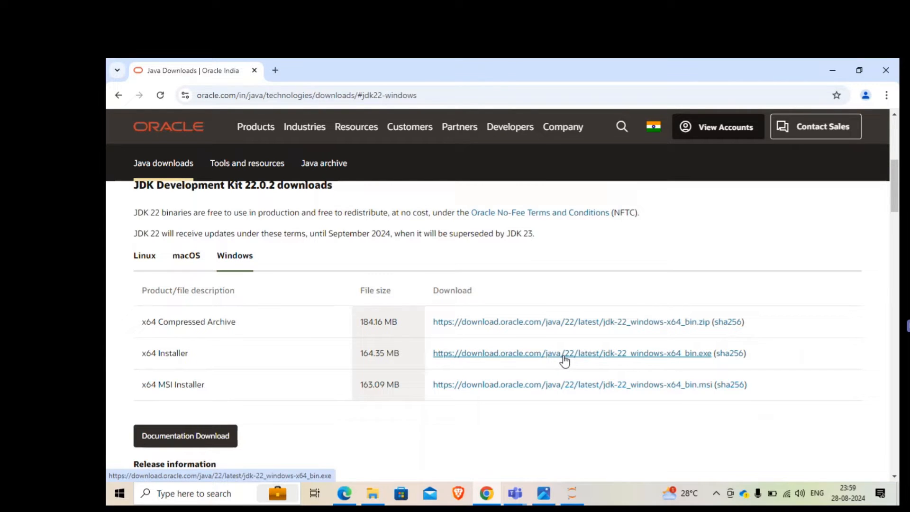
pyautogui.click(572, 353)
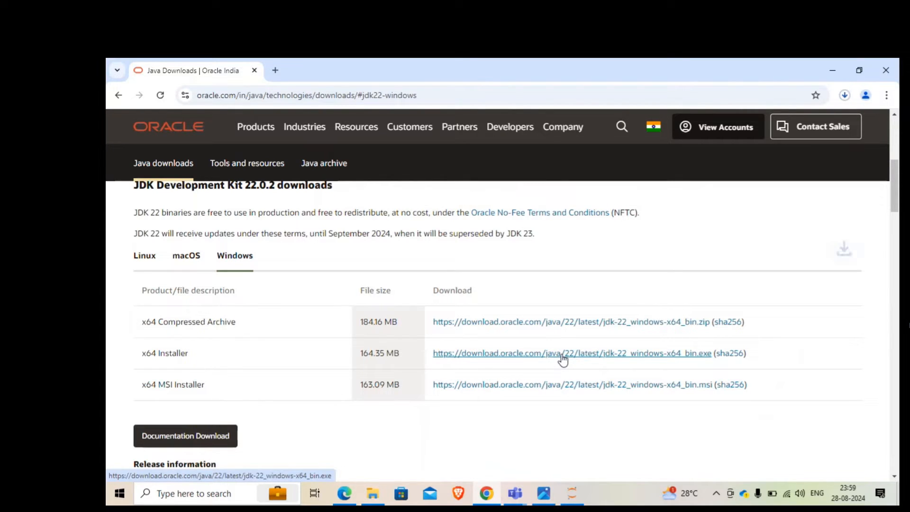
# Confirm the 164 MB jdk-22_windows-x64_bin (3).exe download finished in Chrome's downloads bubble.
pyautogui.click(573, 352)
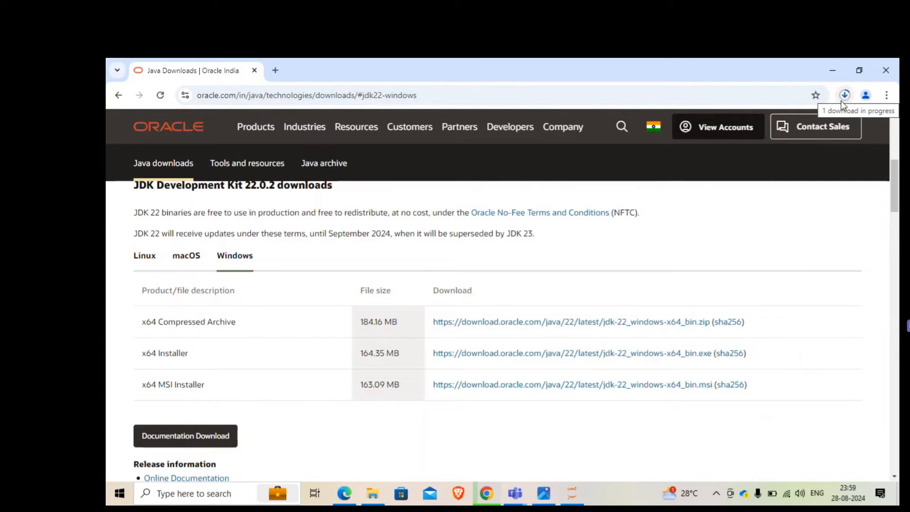
pyautogui.scroll(-3)
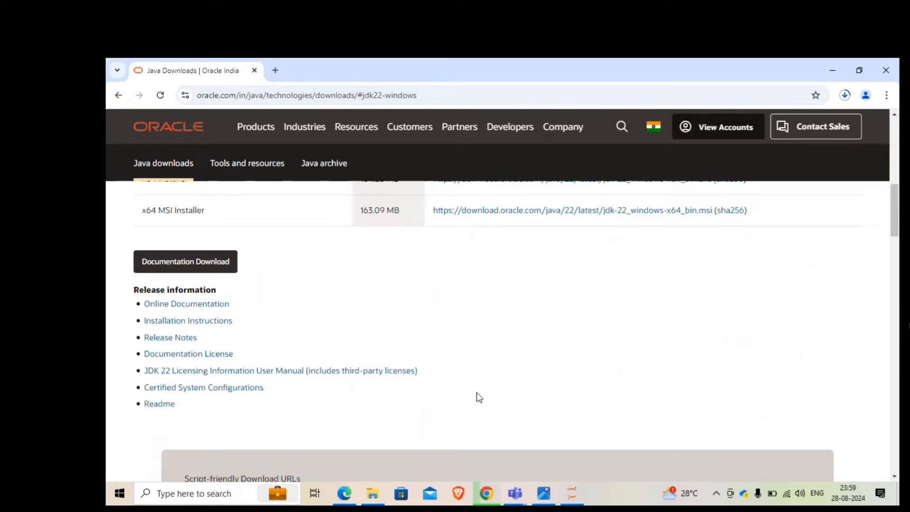
pyautogui.scroll(3)
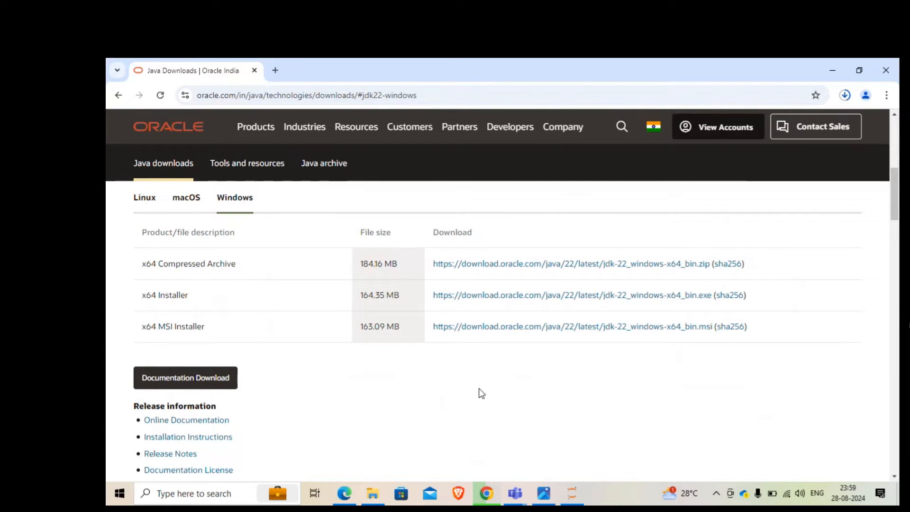
pyautogui.moveTo(501, 399)
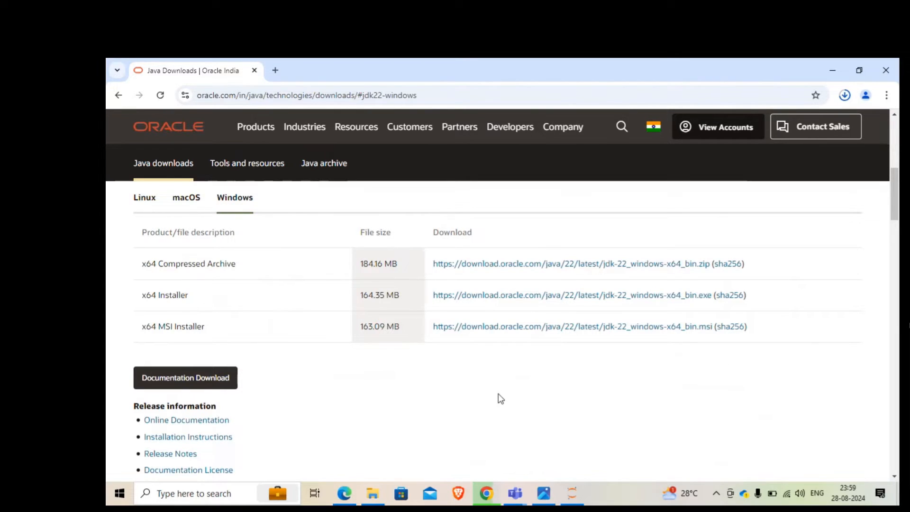
pyautogui.moveTo(478, 326)
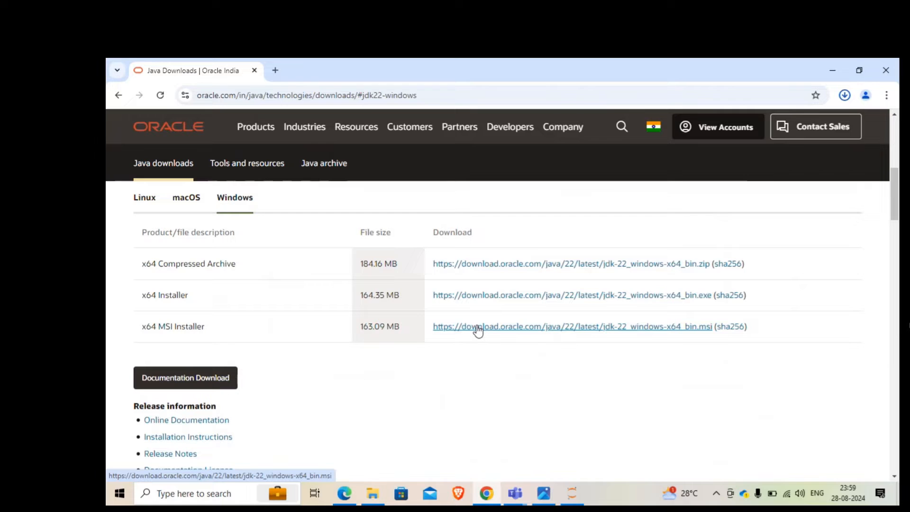
pyautogui.click(845, 95)
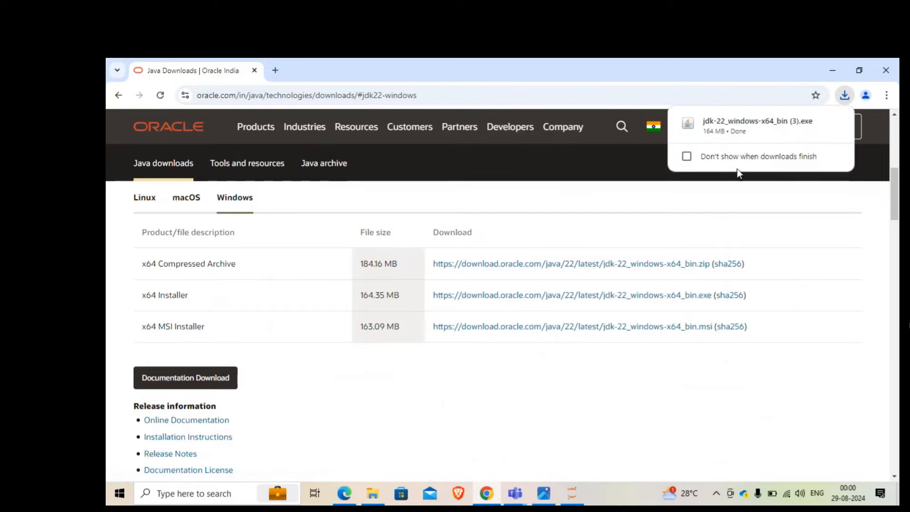
pyautogui.moveTo(743, 126)
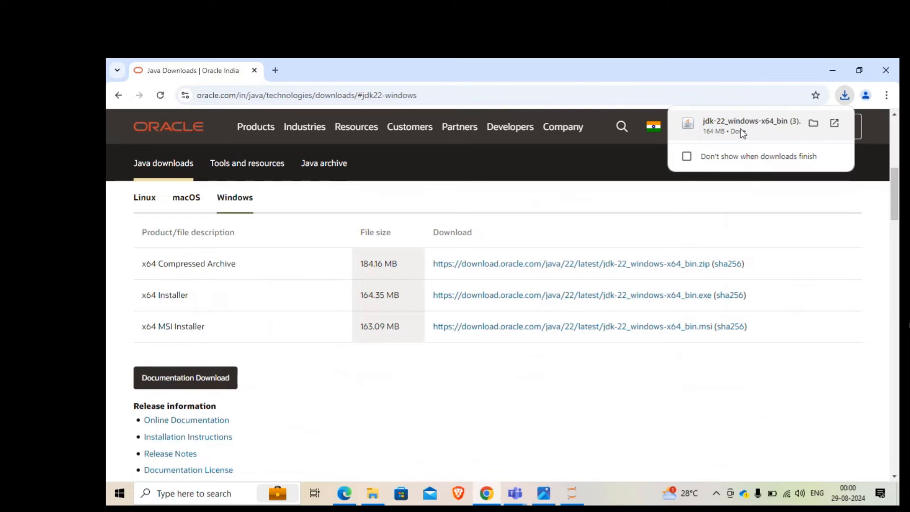
# Launch the JDK 22.0.2 installer, agree to reinstall, and continue past the welcome page.
pyautogui.click(471, 383)
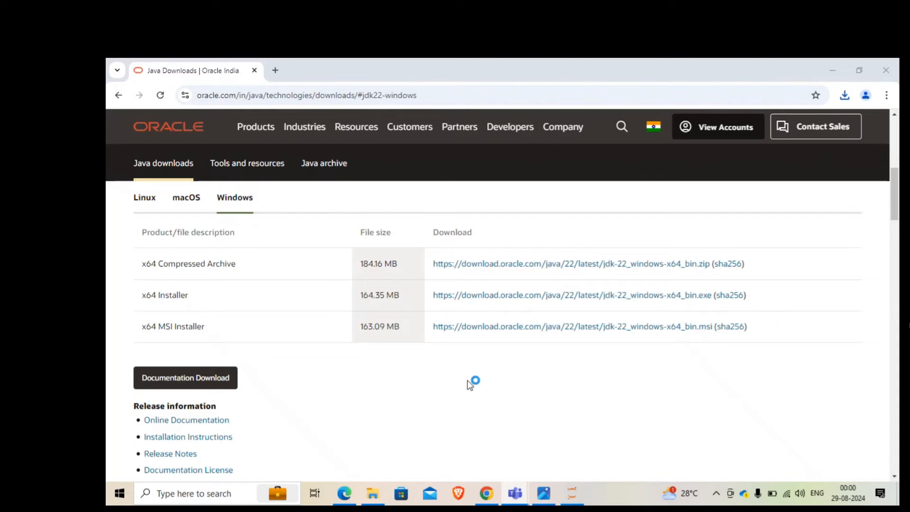
pyautogui.moveTo(527, 373)
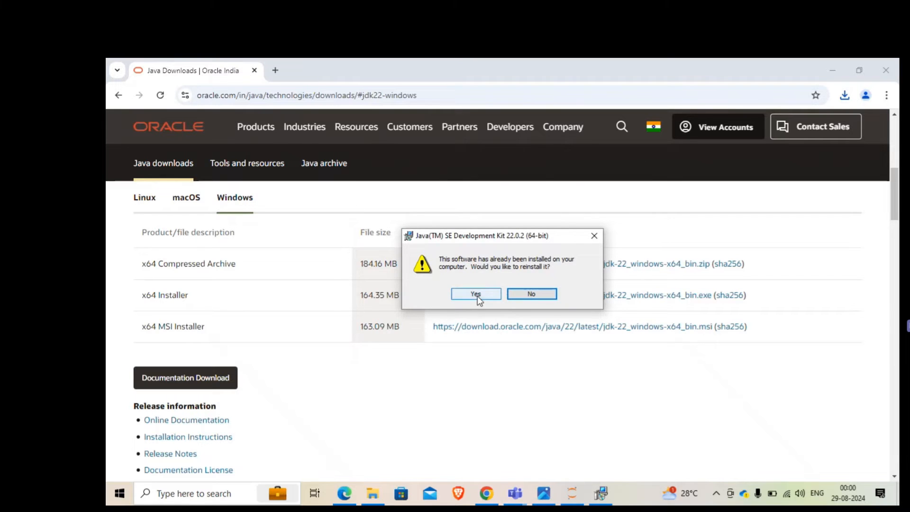
pyautogui.click(475, 294)
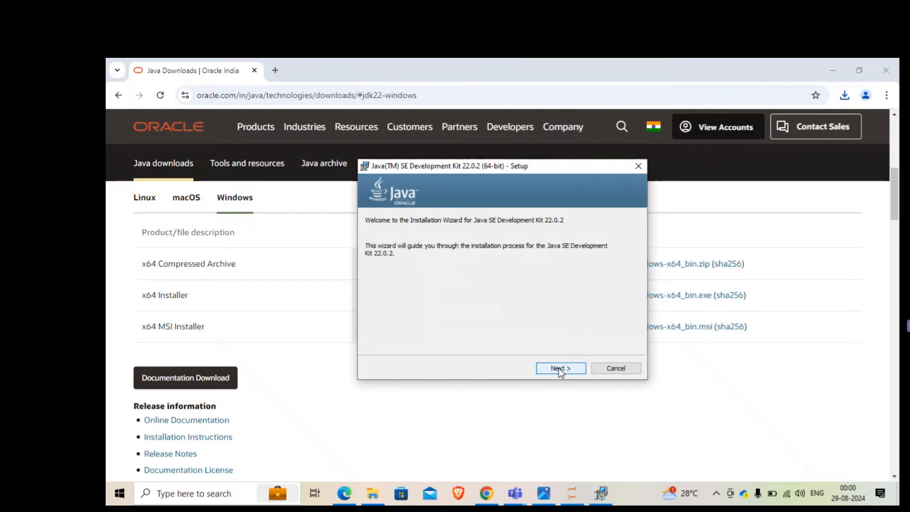
pyautogui.click(560, 368)
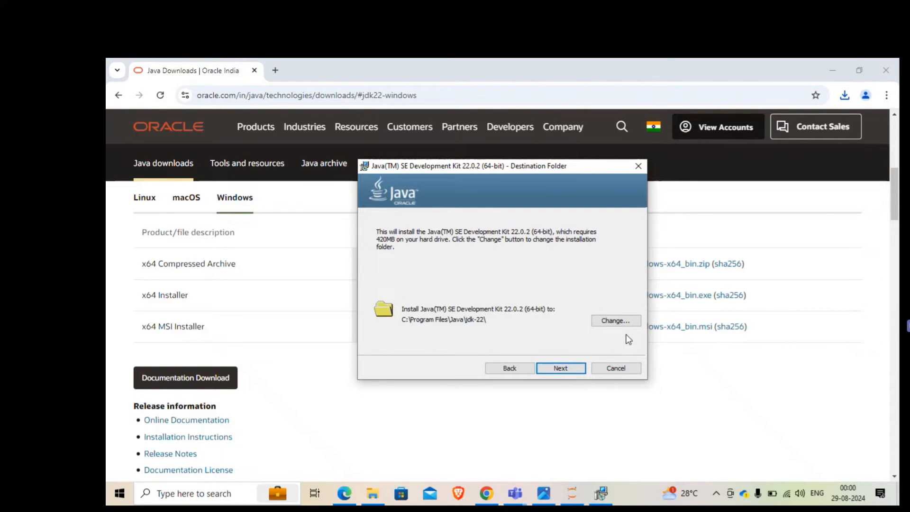
# Change the install destination to a new C:\JAVA\JDK\ folder created on drive C.
pyautogui.click(615, 320)
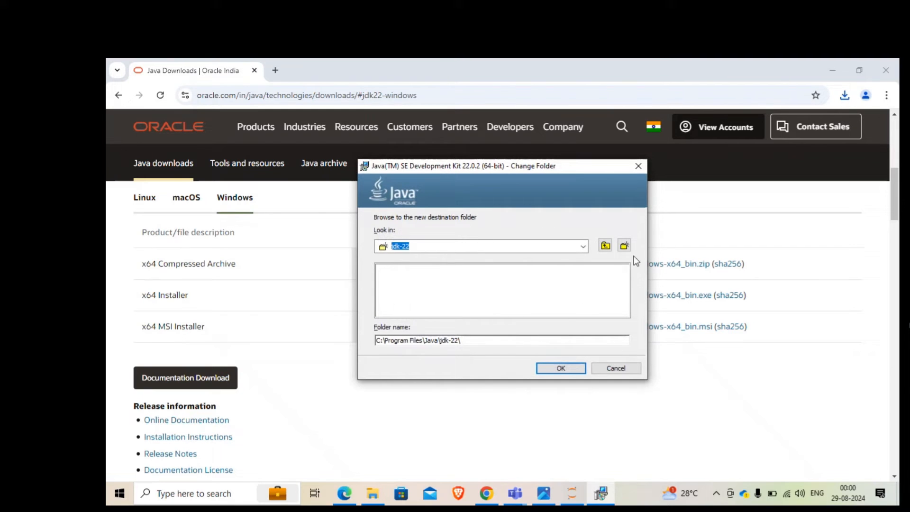
pyautogui.click(605, 246)
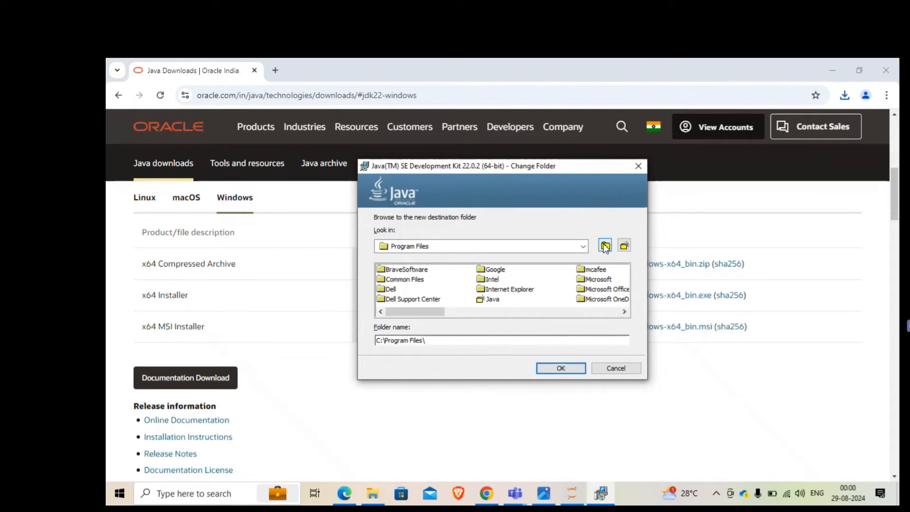
pyautogui.click(605, 245)
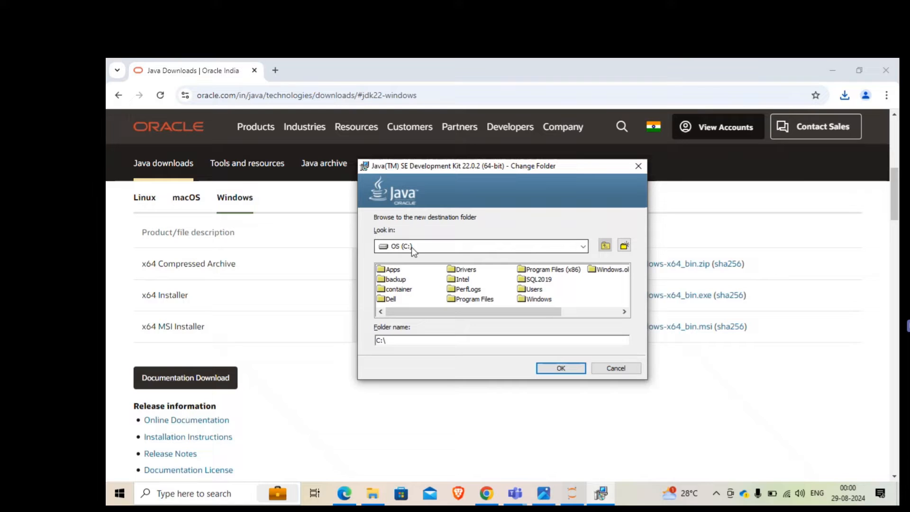
pyautogui.click(623, 244)
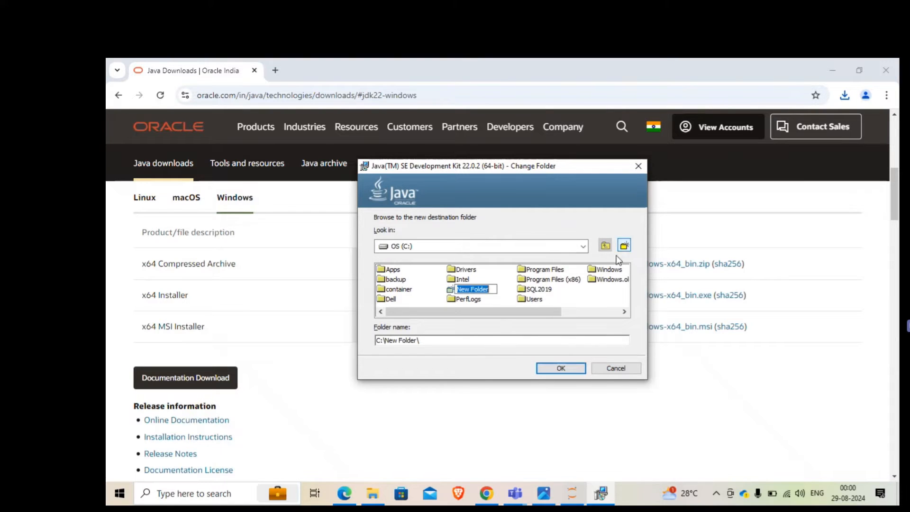
pyautogui.write('JA')
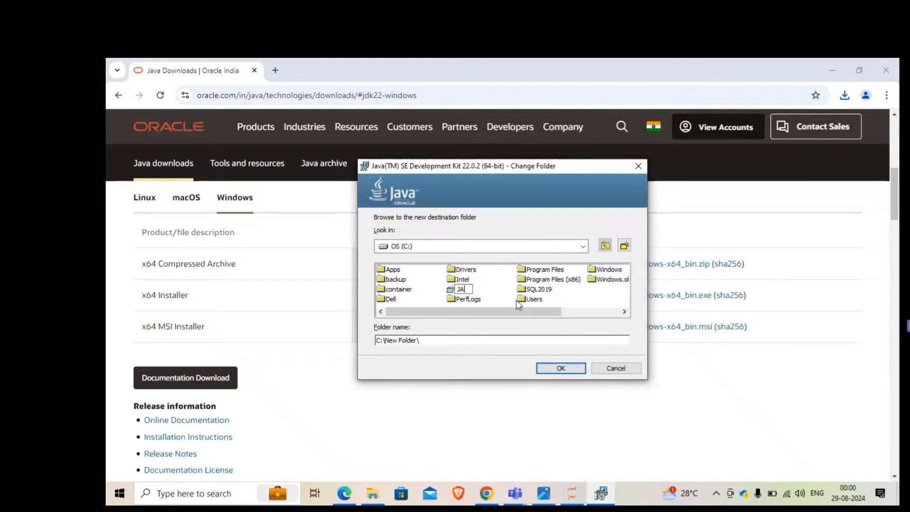
pyautogui.write('VA')
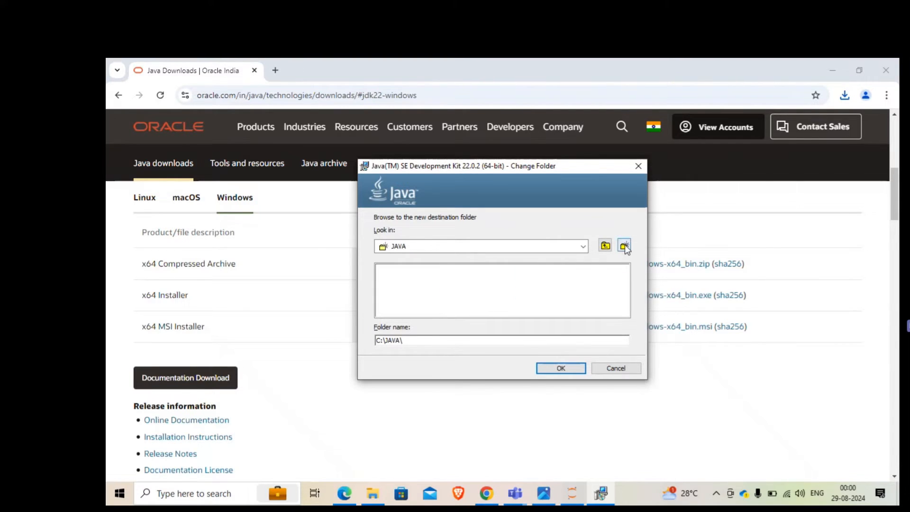
pyautogui.click(624, 245)
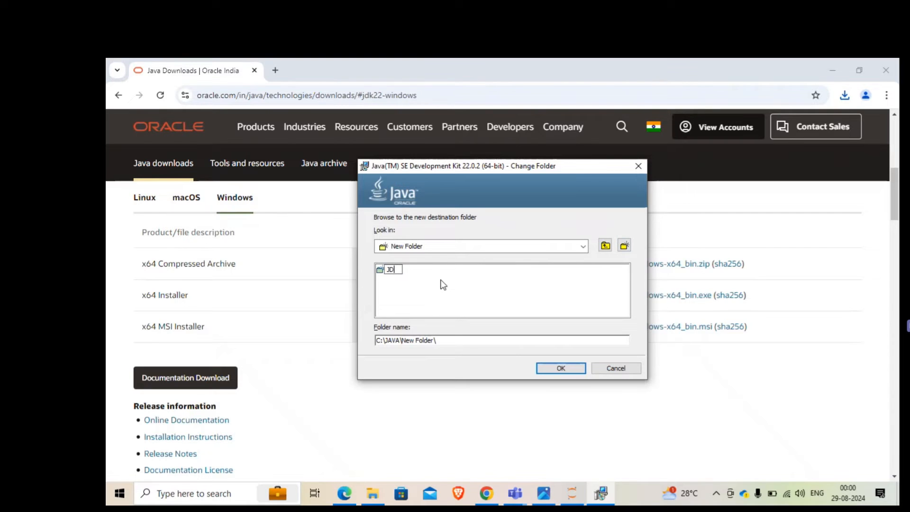
pyautogui.write('JDK')
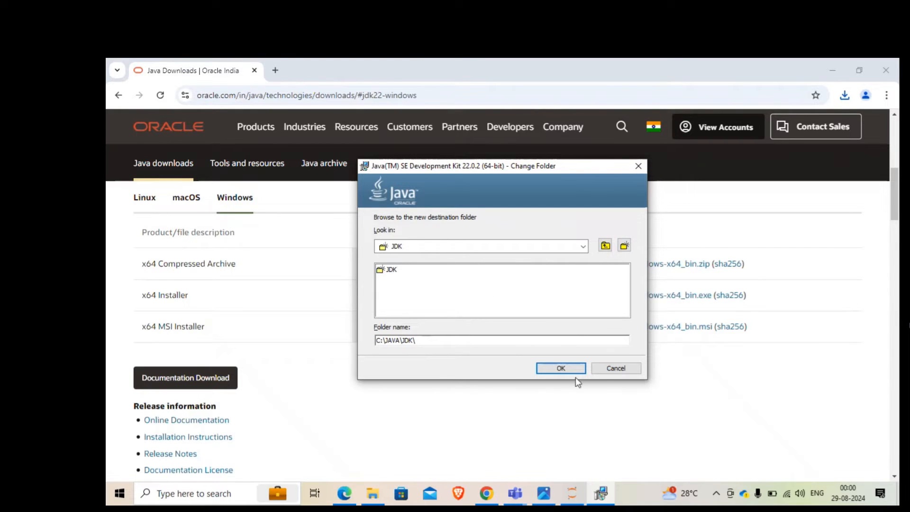
pyautogui.click(560, 368)
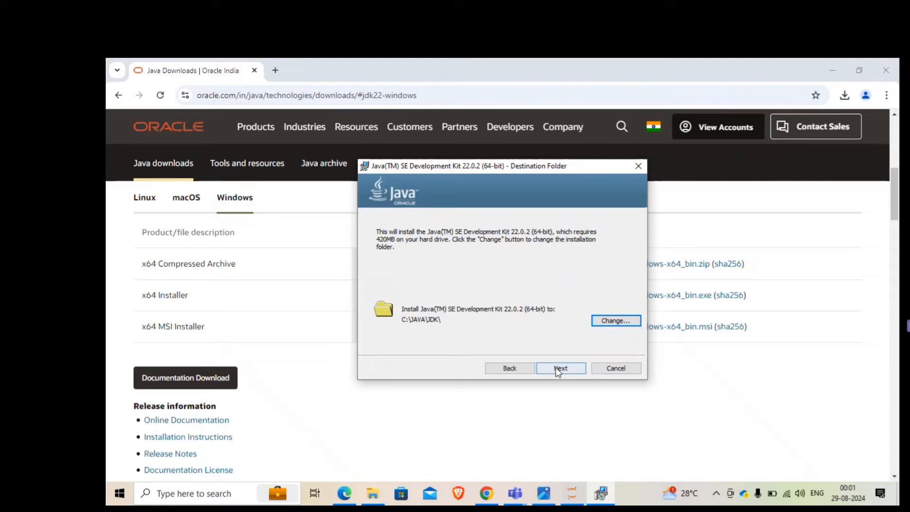
# Install JDK 22.0.2 into C:\JAVA\JDK\ and close the finished installer.
pyautogui.click(561, 368)
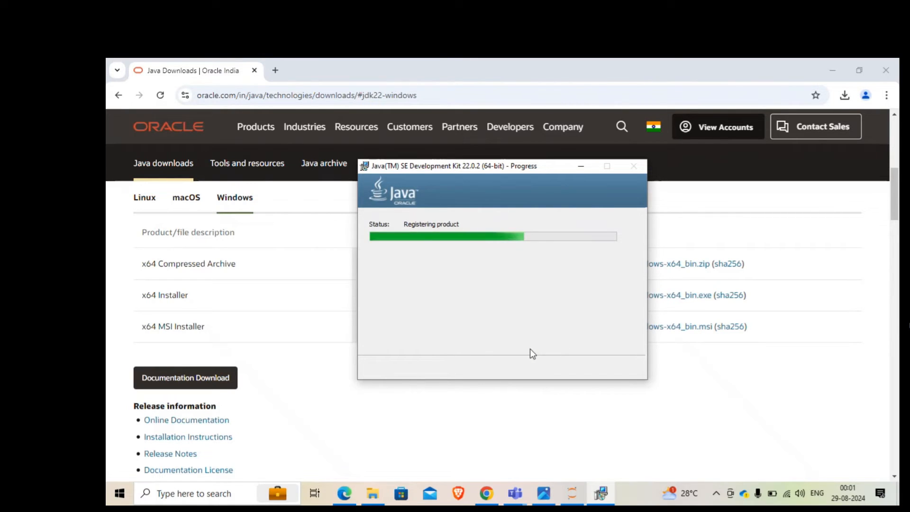
pyautogui.moveTo(525, 380)
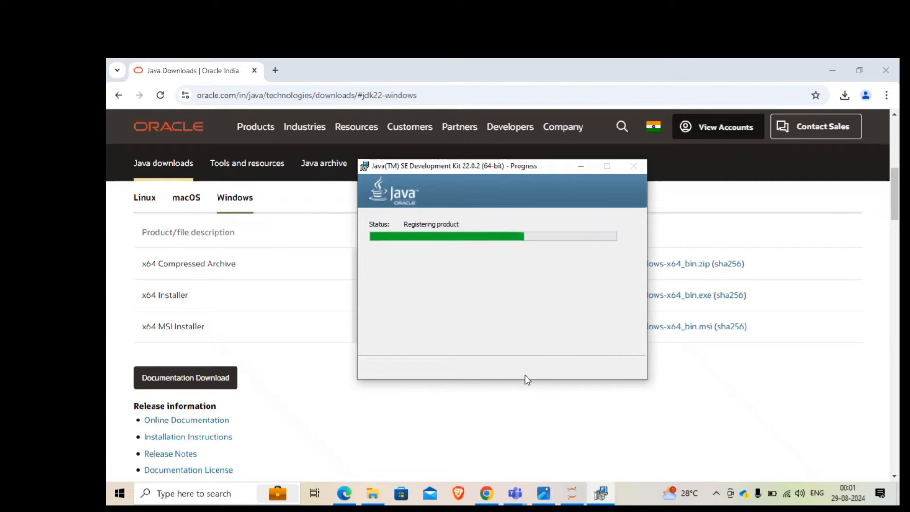
pyautogui.moveTo(509, 338)
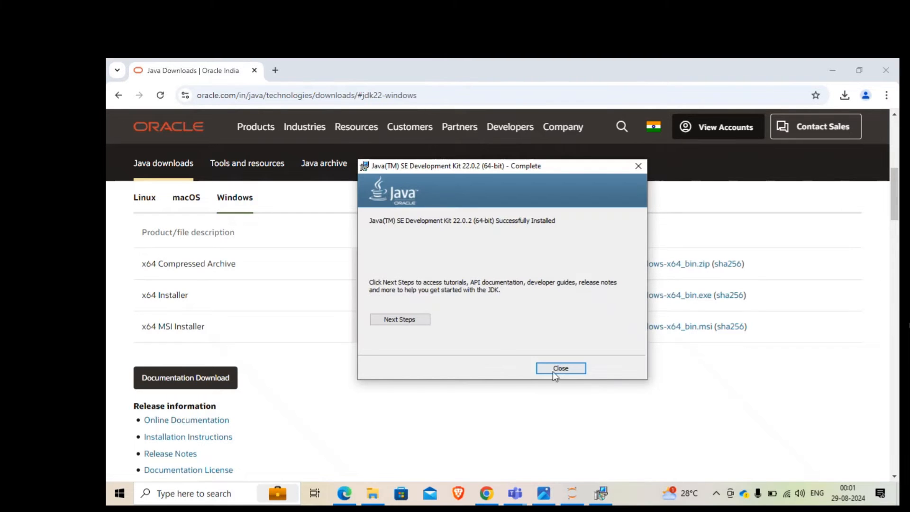
pyautogui.click(559, 368)
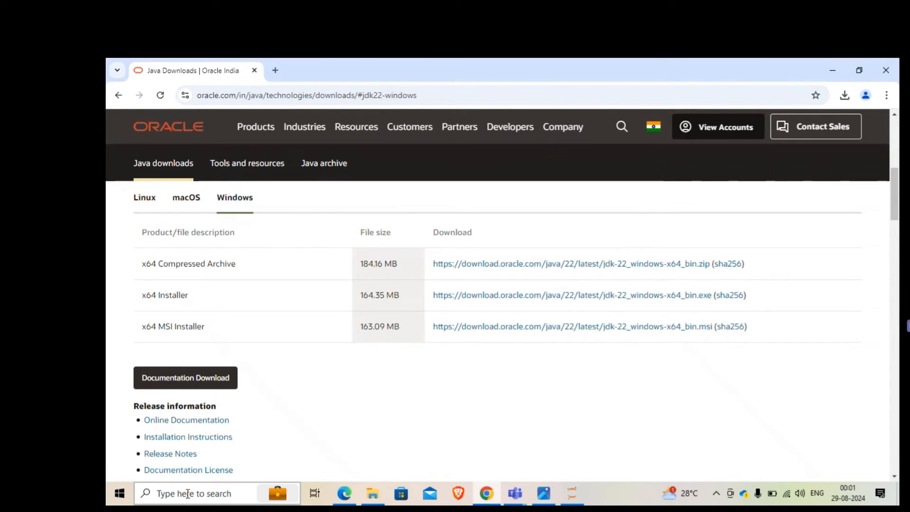
# Search 'envi' in Start and reach the Environment Variables dialog from System Properties.
pyautogui.click(119, 493)
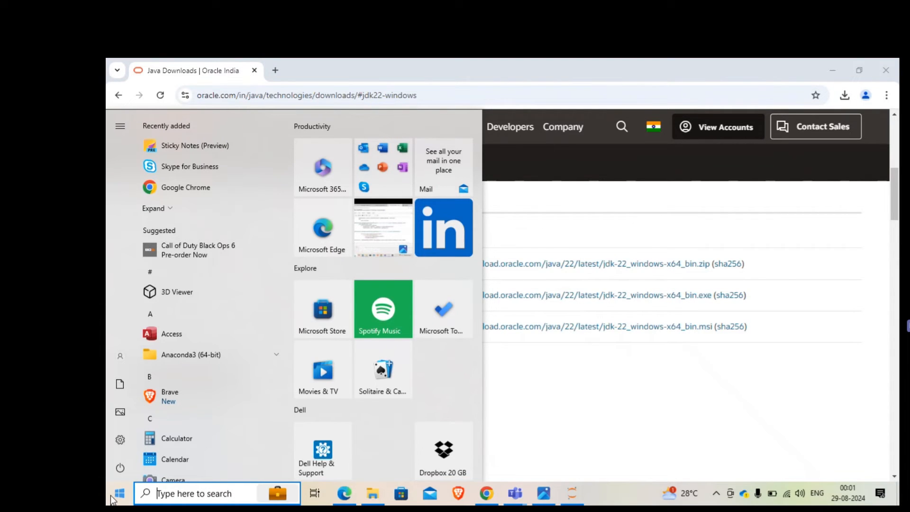
pyautogui.write('envi')
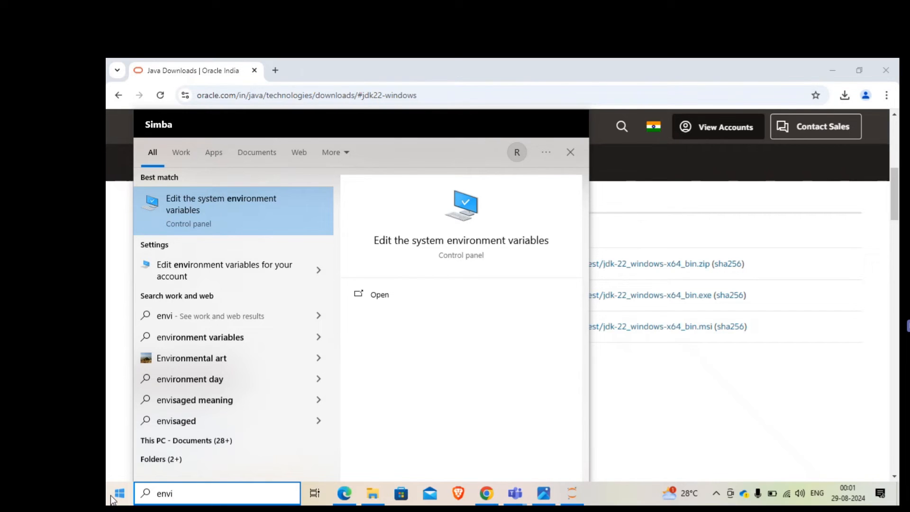
pyautogui.click(221, 211)
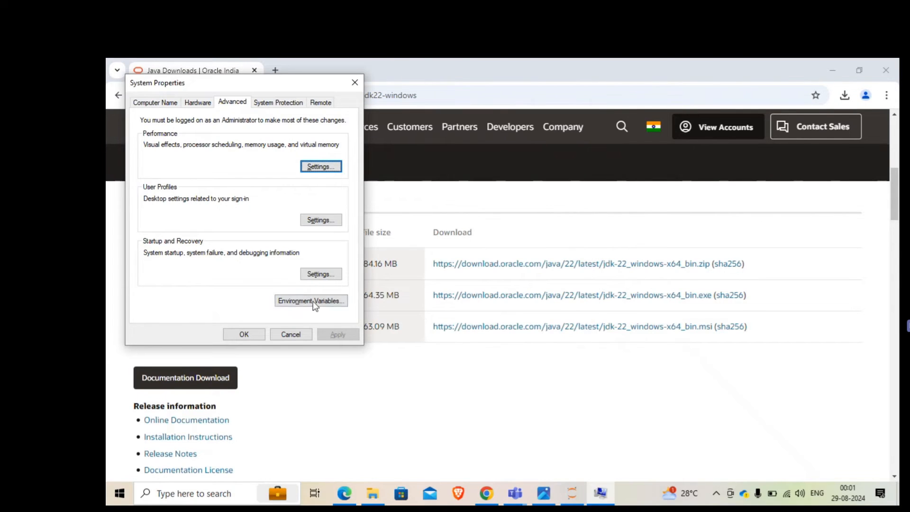
pyautogui.click(311, 301)
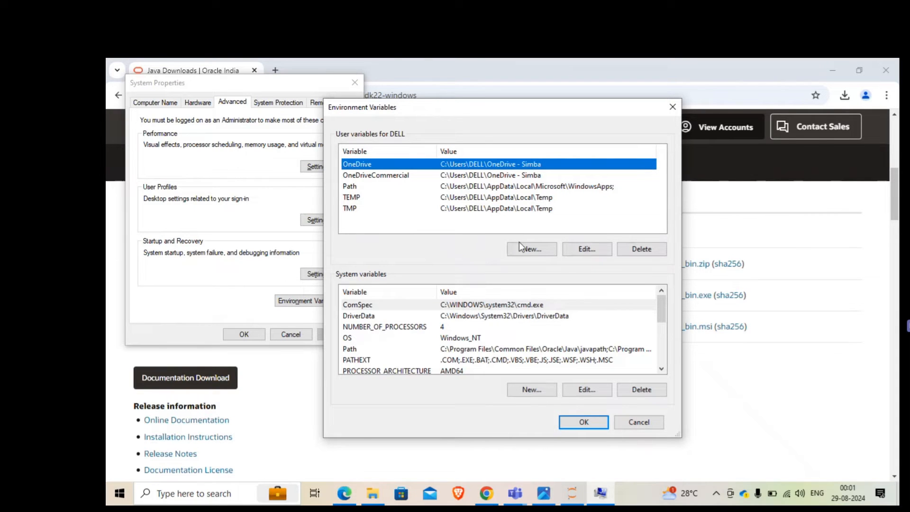
# Start a new user variable named JAVA_HOME and move to its value field.
pyautogui.click(531, 248)
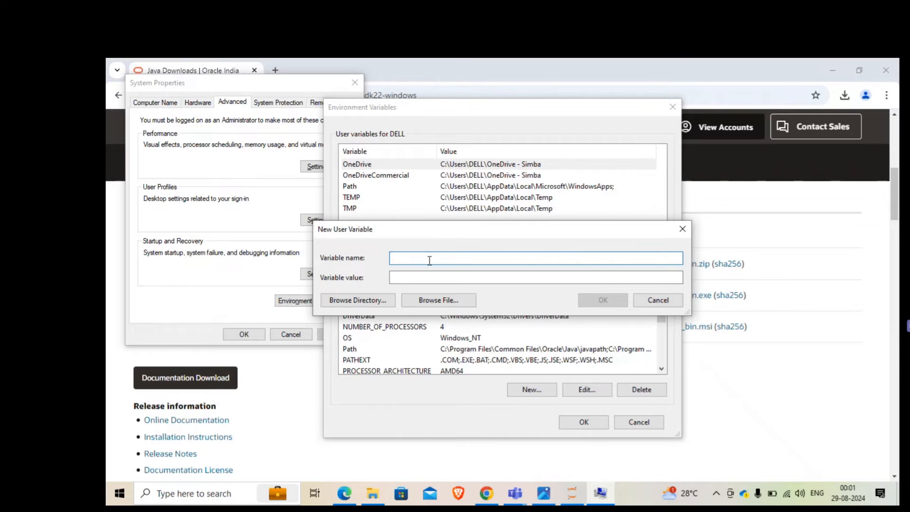
pyautogui.write('JAVA_H')
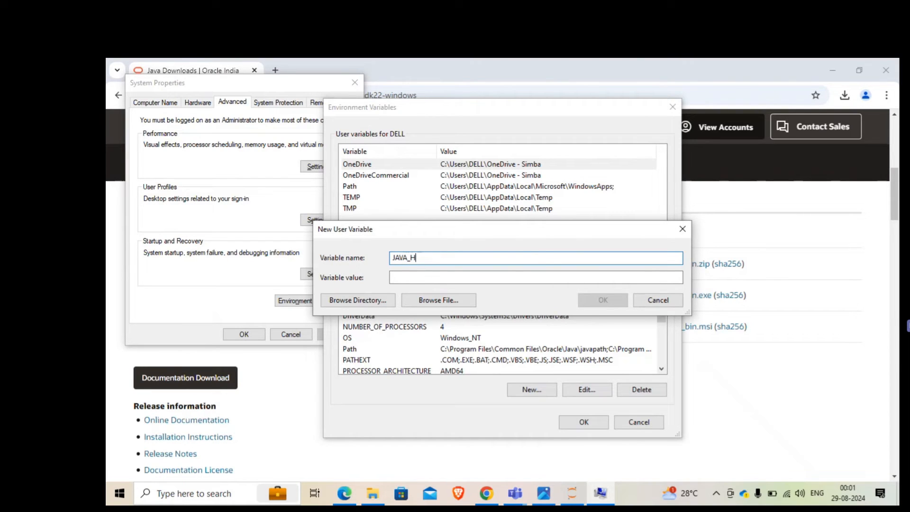
pyautogui.write('OME')
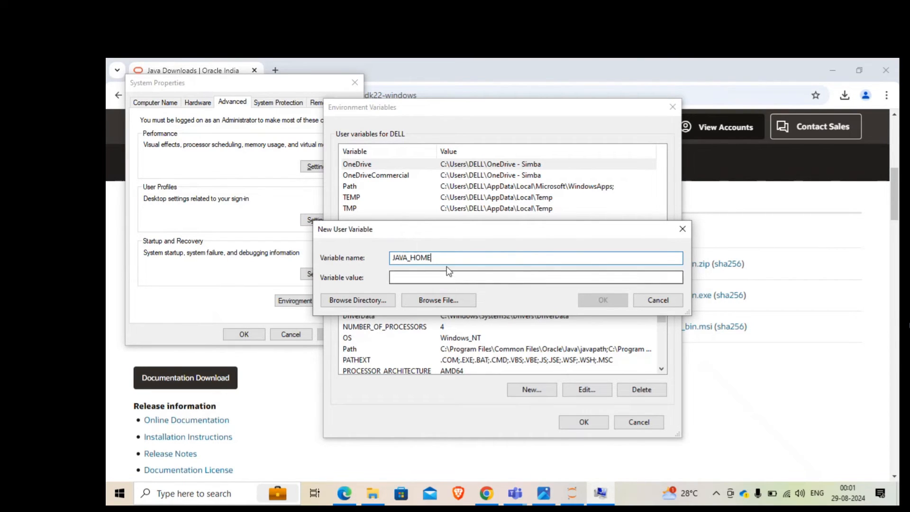
pyautogui.click(535, 277)
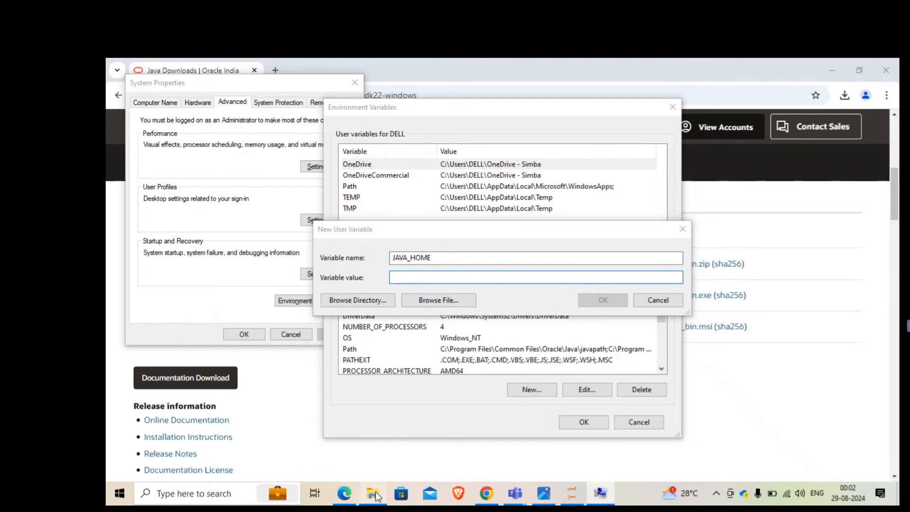
# Locate the JDK folder inside C:\JAVA in File Explorer to fill JAVA_HOME with C:\JAVA\JDK.
pyautogui.click(374, 493)
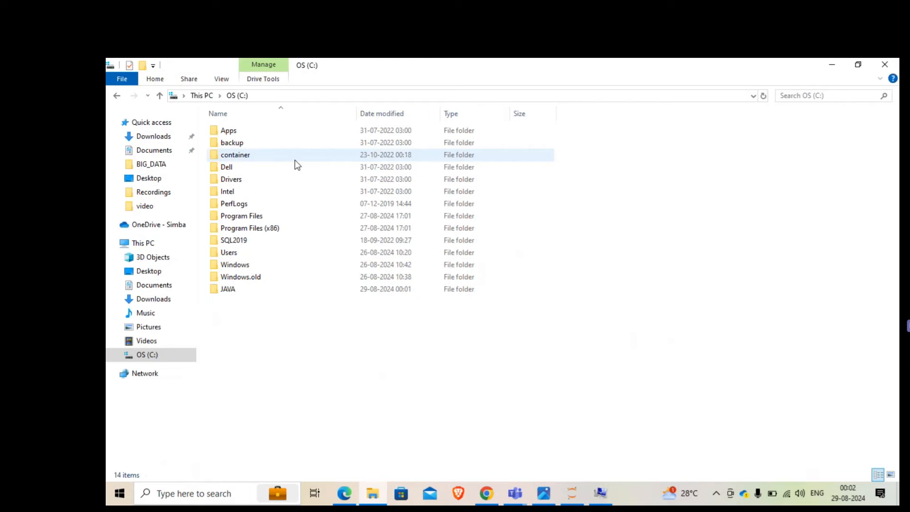
pyautogui.doubleClick(227, 288)
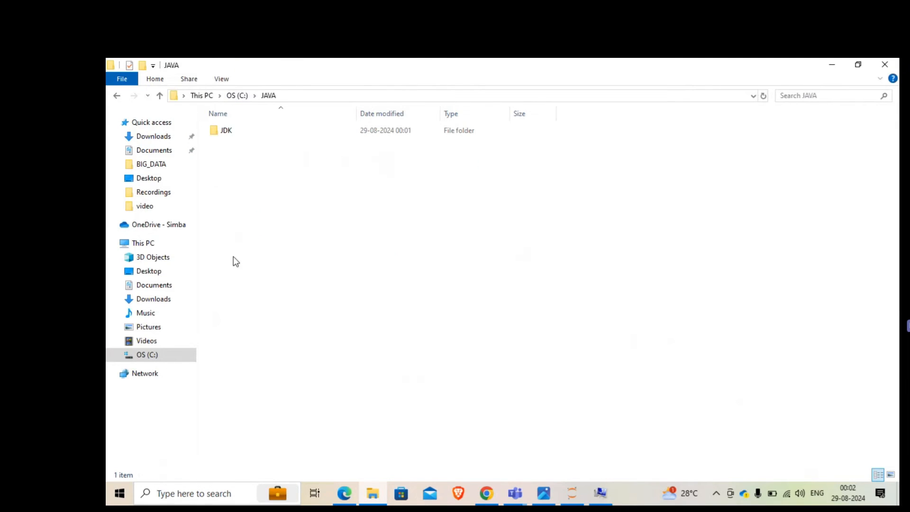
pyautogui.doubleClick(226, 130)
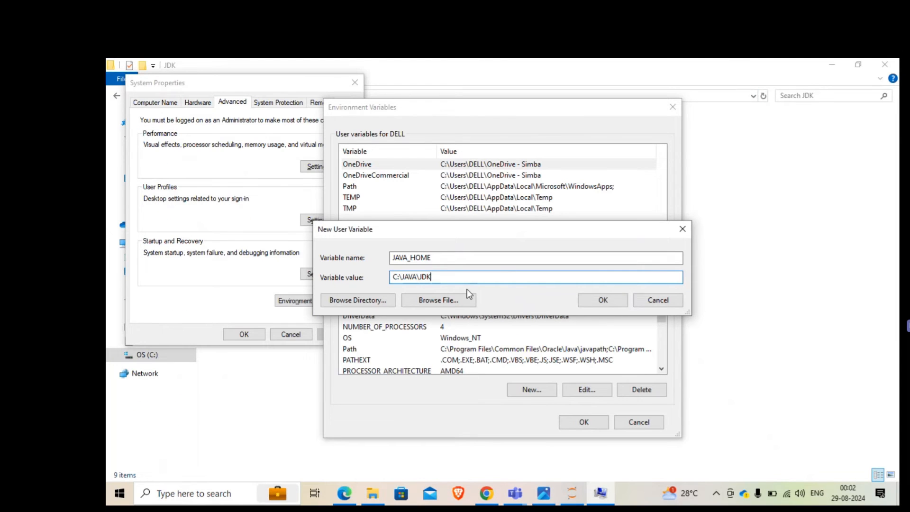
pyautogui.moveTo(603, 300)
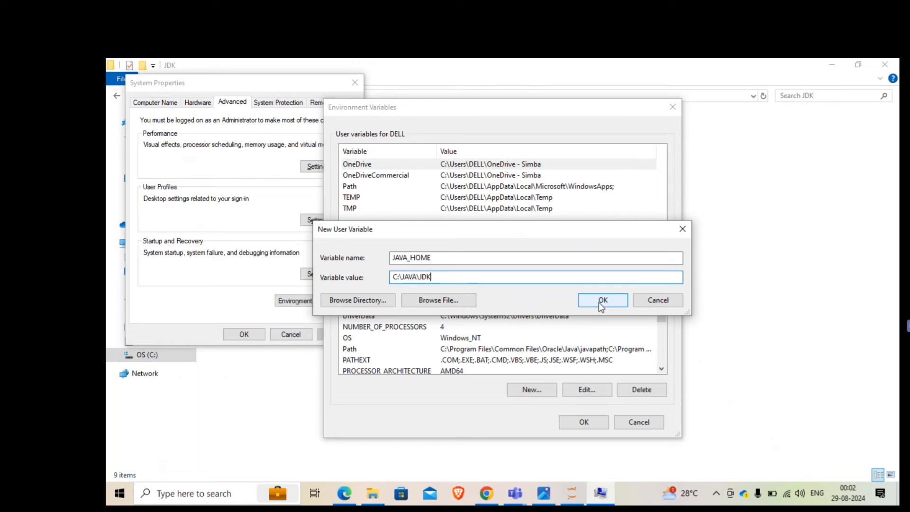
# Add a %JAVA_HOME%\bin entry to the system Path variable and confirm it.
pyautogui.click(603, 300)
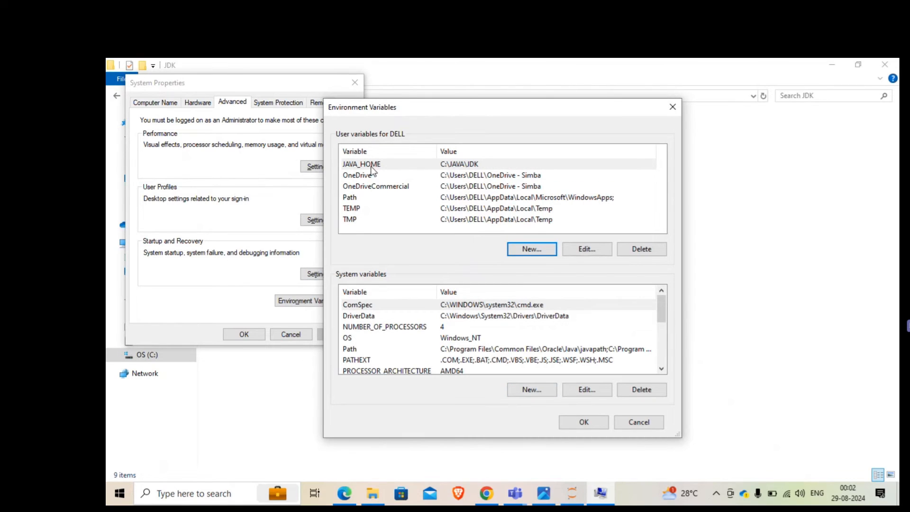
pyautogui.moveTo(343, 280)
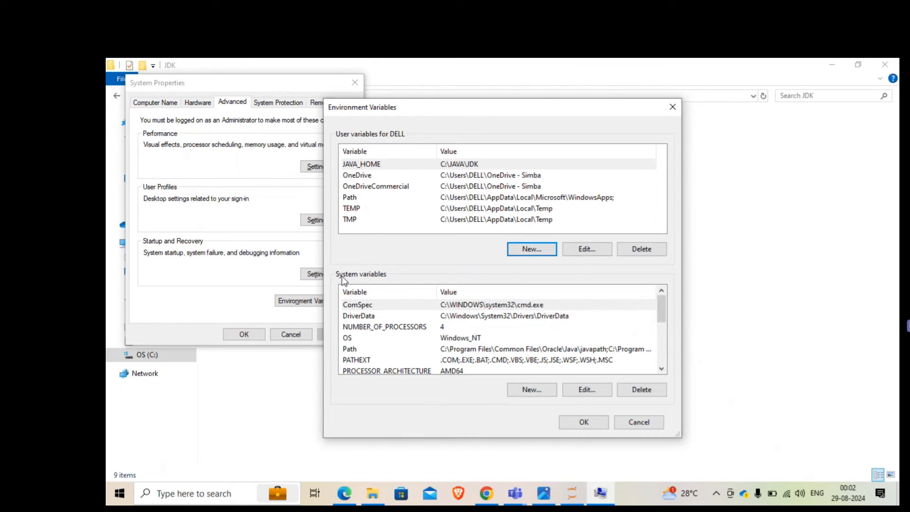
pyautogui.moveTo(360, 350)
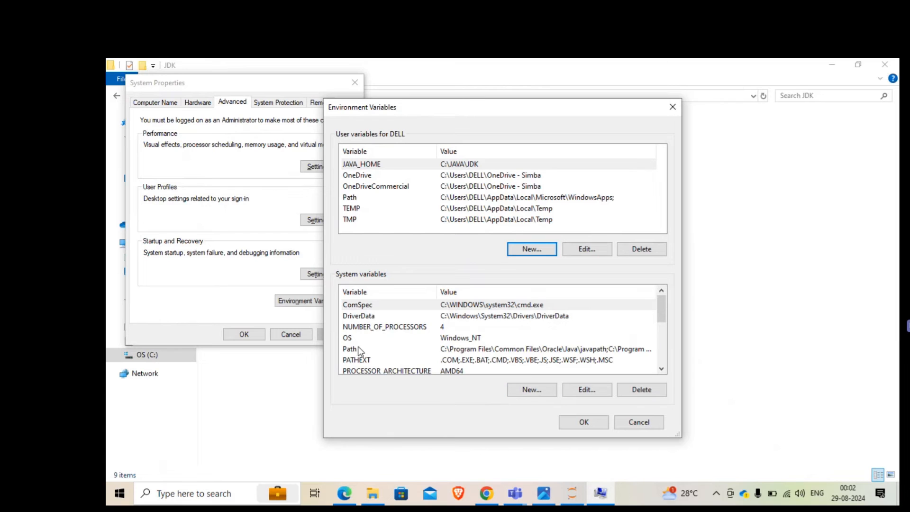
pyautogui.click(531, 390)
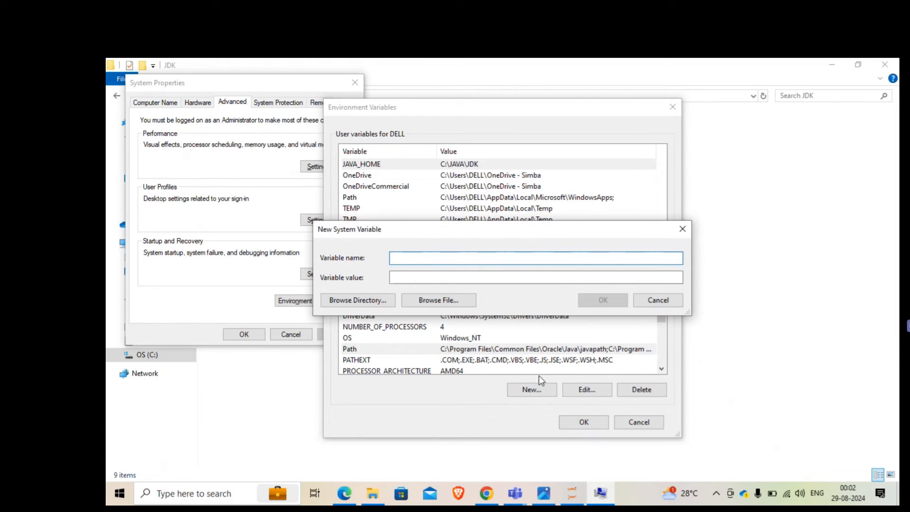
pyautogui.click(586, 390)
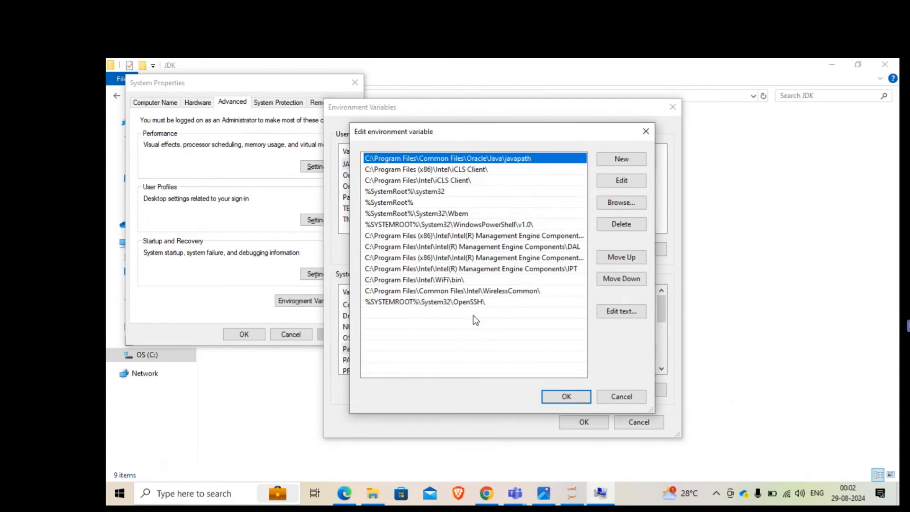
pyautogui.click(620, 158)
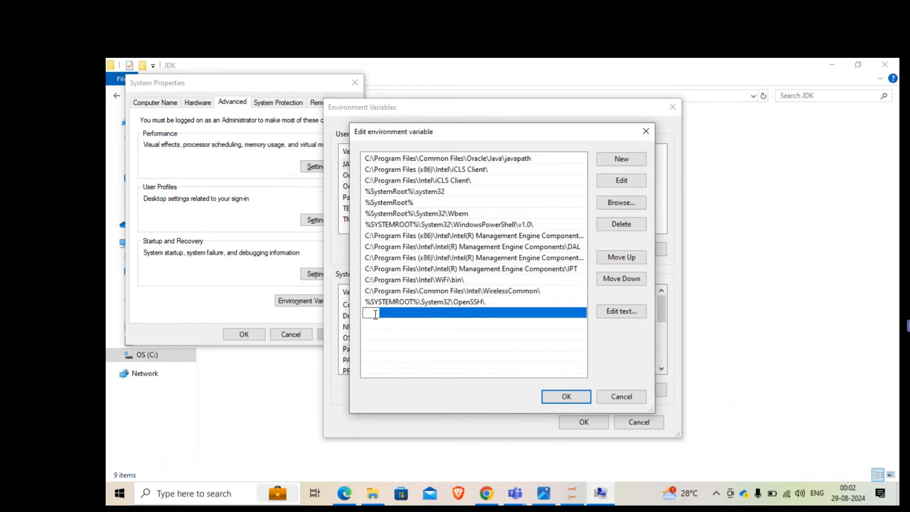
pyautogui.write('%')
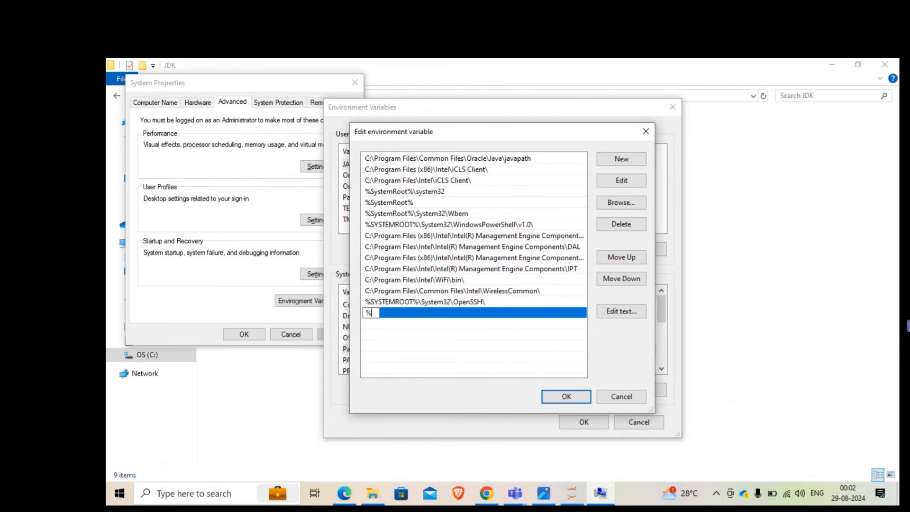
pyautogui.write('JAV')
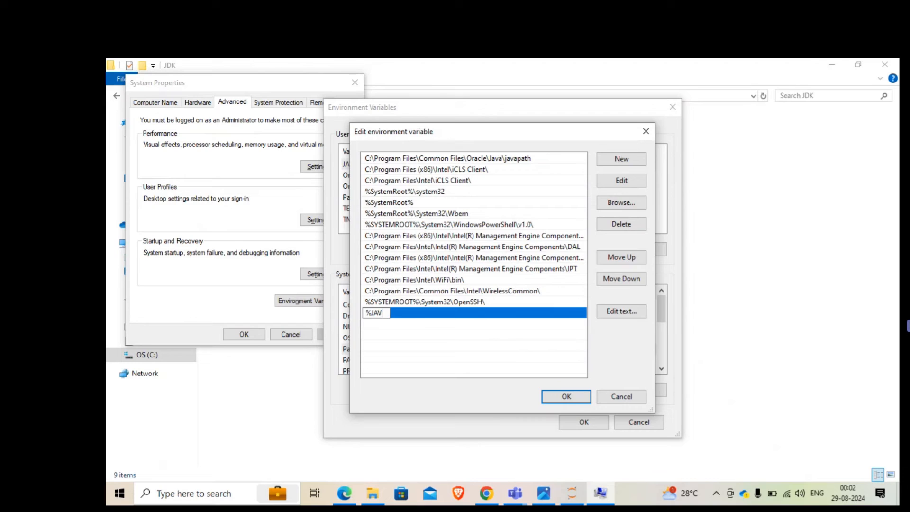
pyautogui.write('A_HOM')
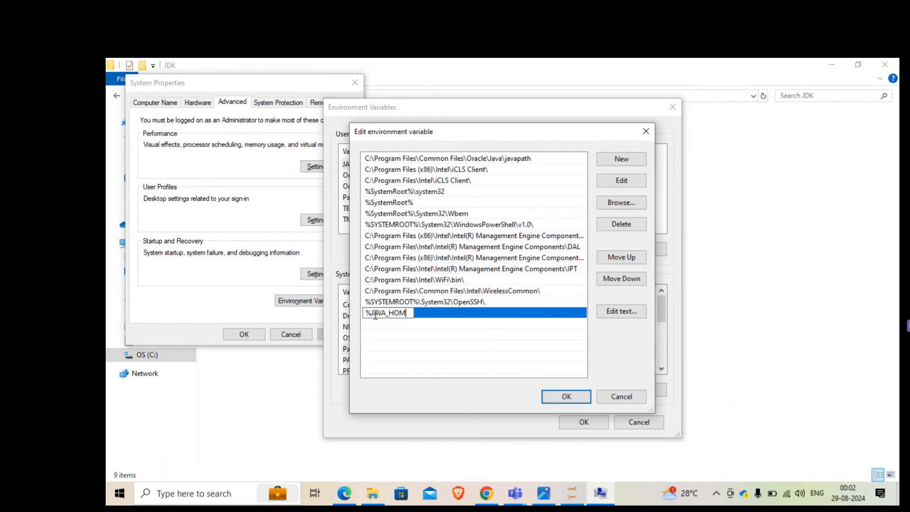
pyautogui.write('E%')
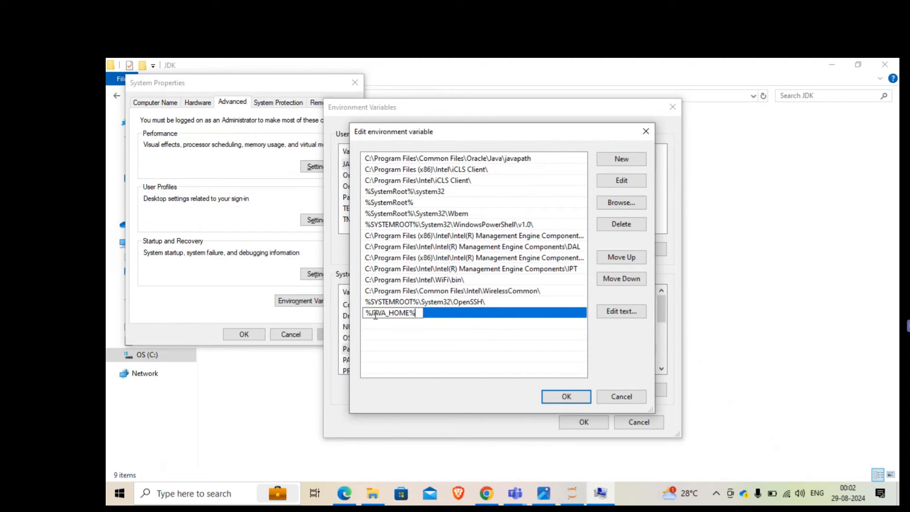
pyautogui.write('\\')
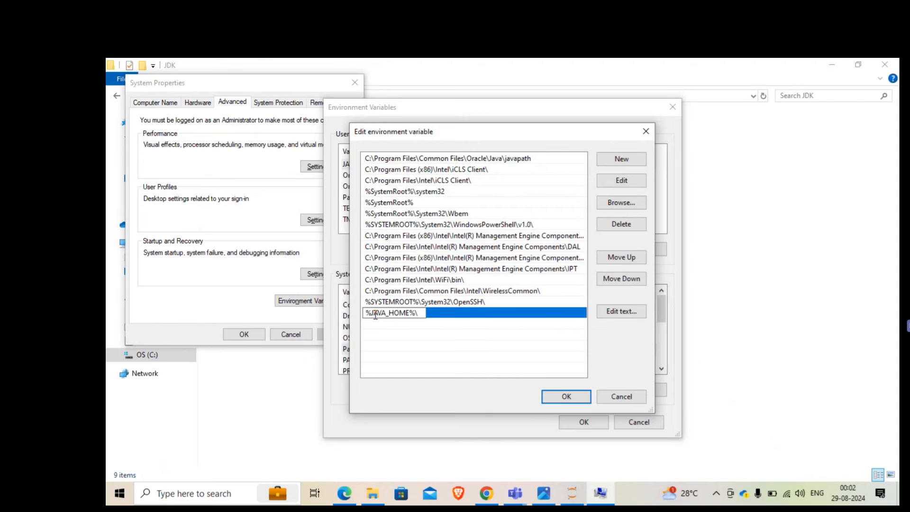
pyautogui.write('bin')
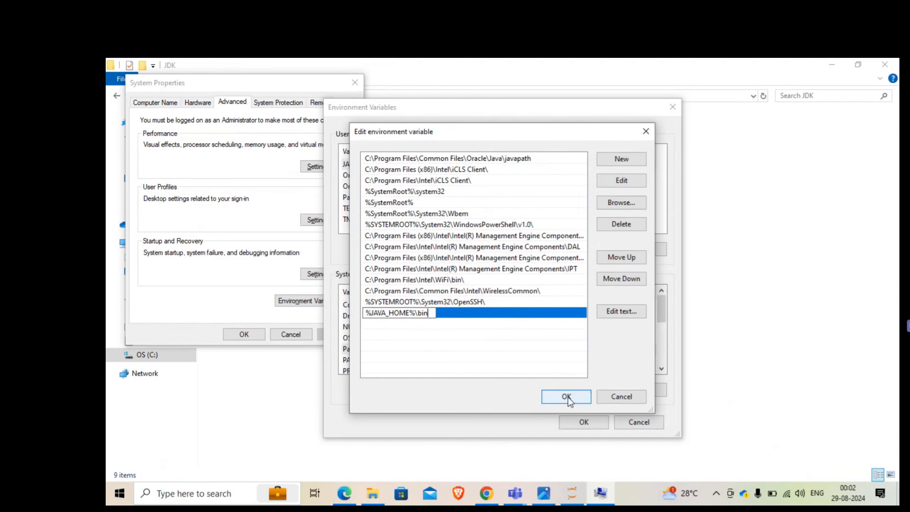
pyautogui.click(566, 396)
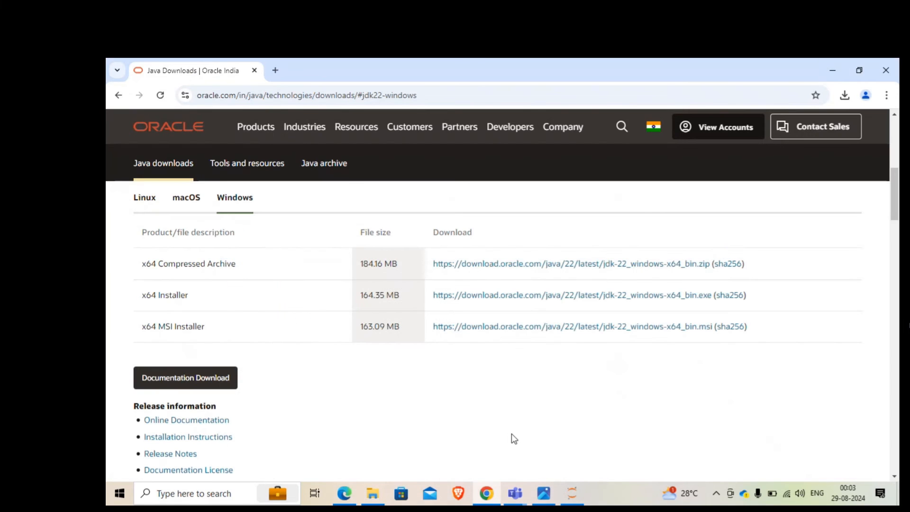
# Bring the Edge window forward and reload the TESTING PySPARK notebook page.
pyautogui.click(345, 493)
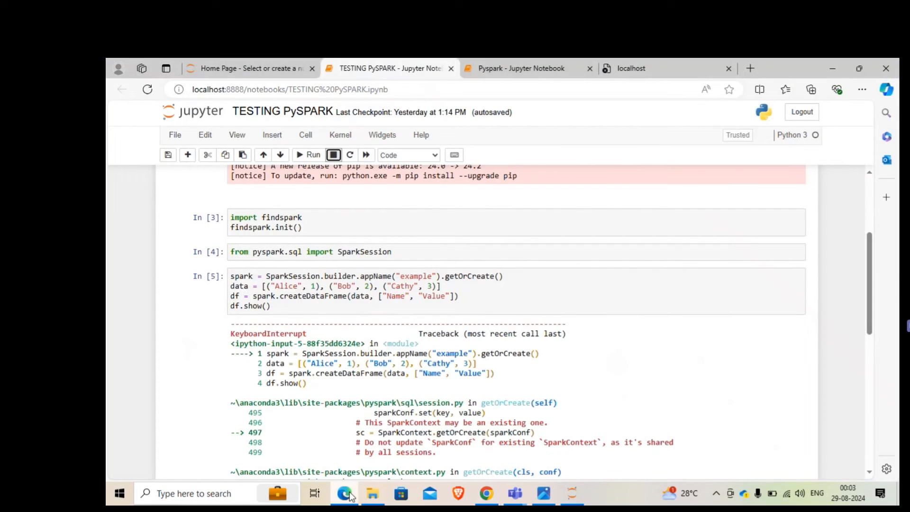
pyautogui.scroll(3)
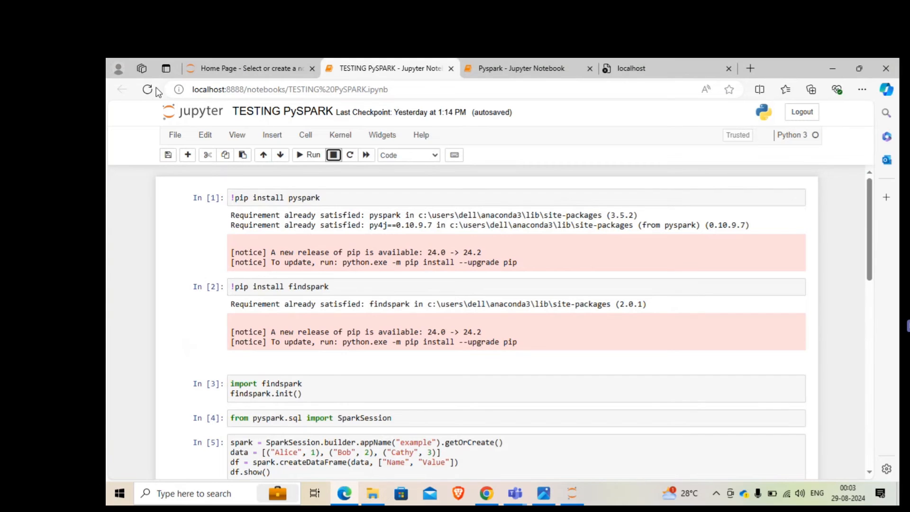
pyautogui.moveTo(147, 89)
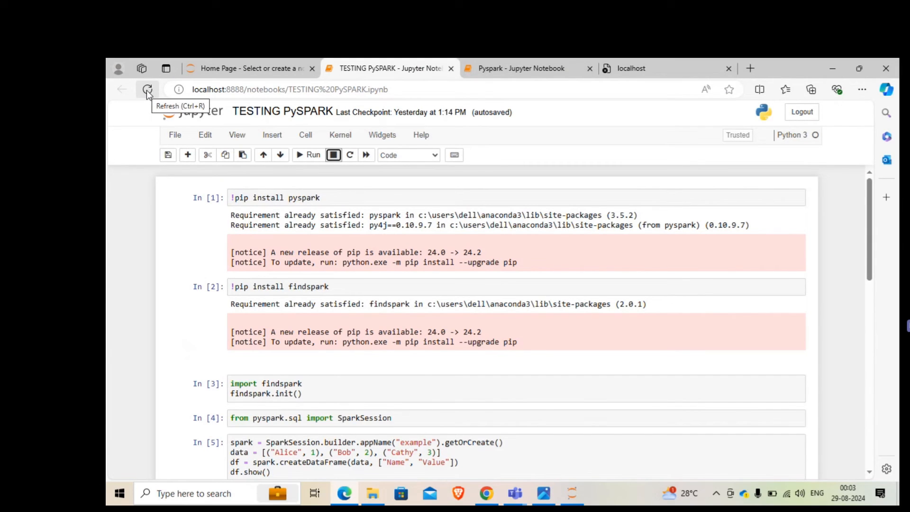
pyautogui.click(147, 89)
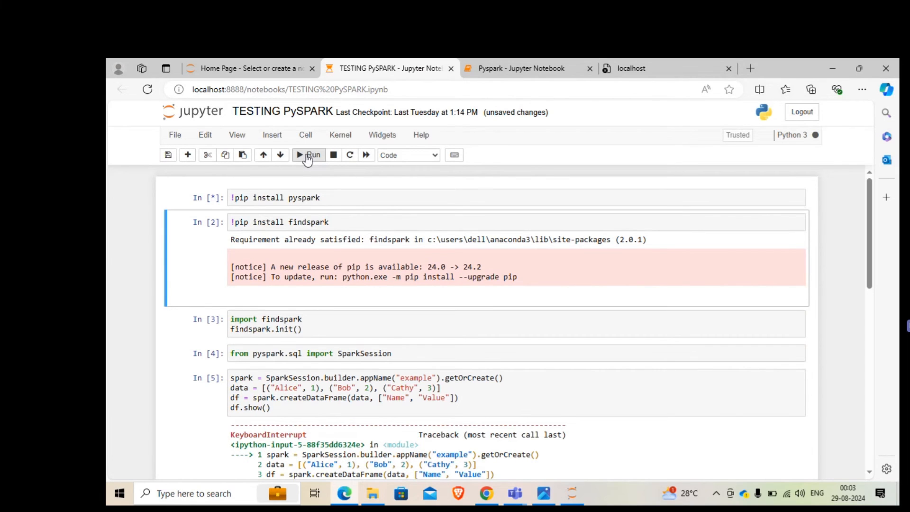
# Rerun the pip install pyspark, findspark and SparkSession import cells.
pyautogui.click(311, 155)
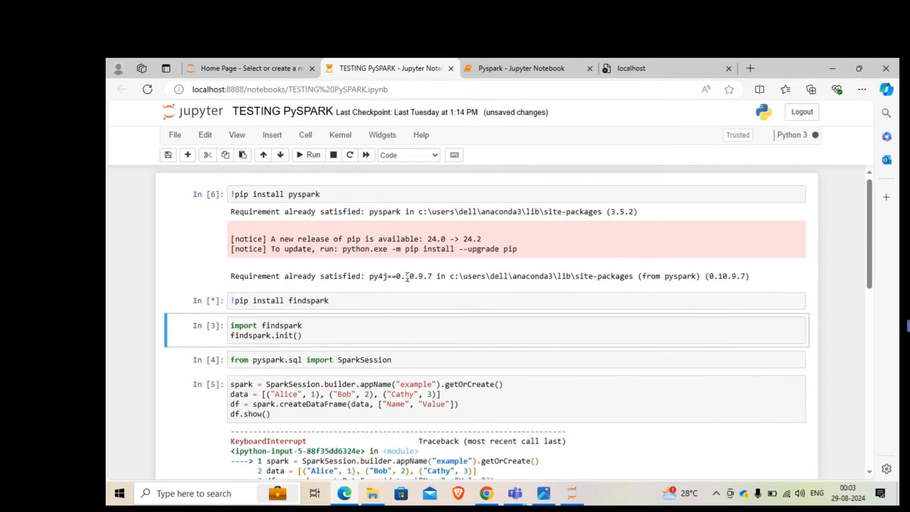
pyautogui.click(309, 154)
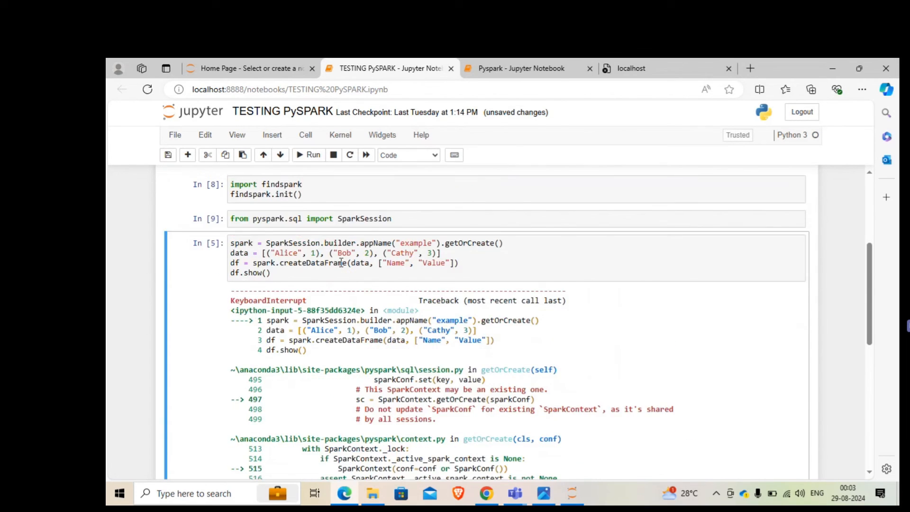
pyautogui.scroll(3)
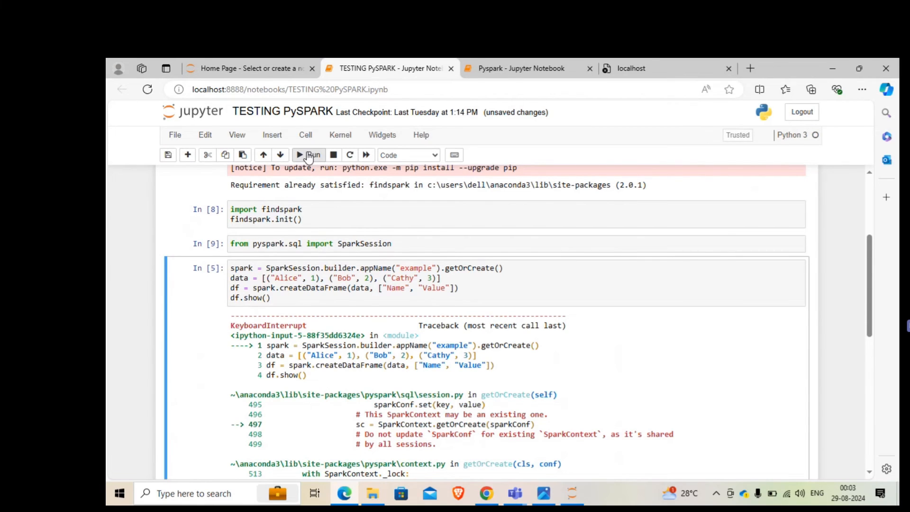
# Run the SparkSession cell so df.show() prints Alice 1, Bob 2, Cathy 3.
pyautogui.click(308, 154)
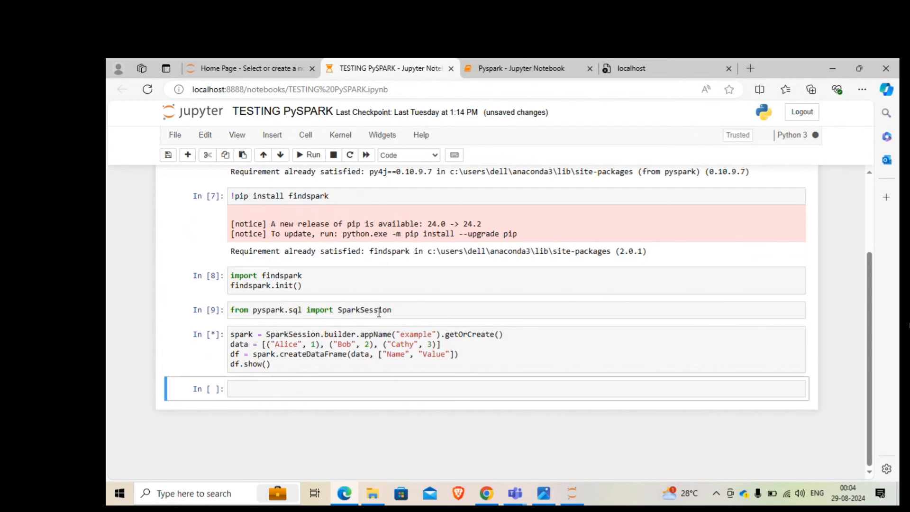
pyautogui.click(313, 155)
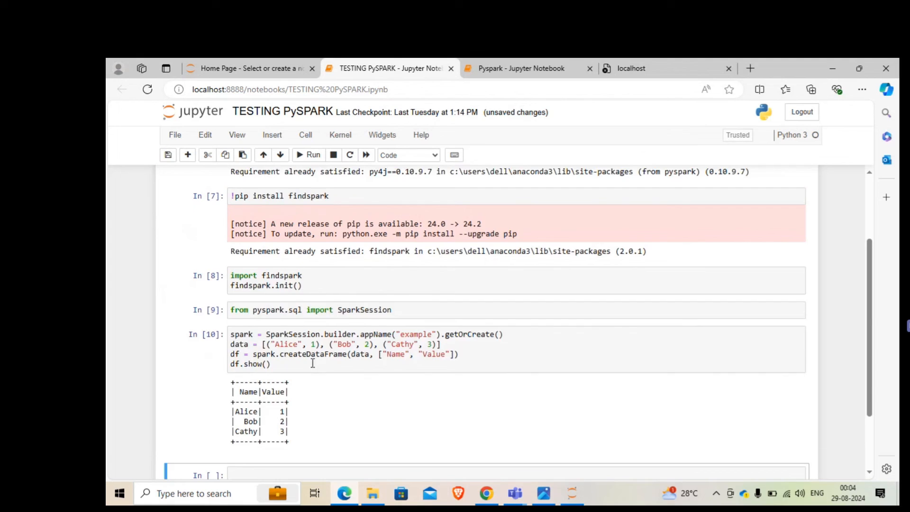
pyautogui.scroll(-3)
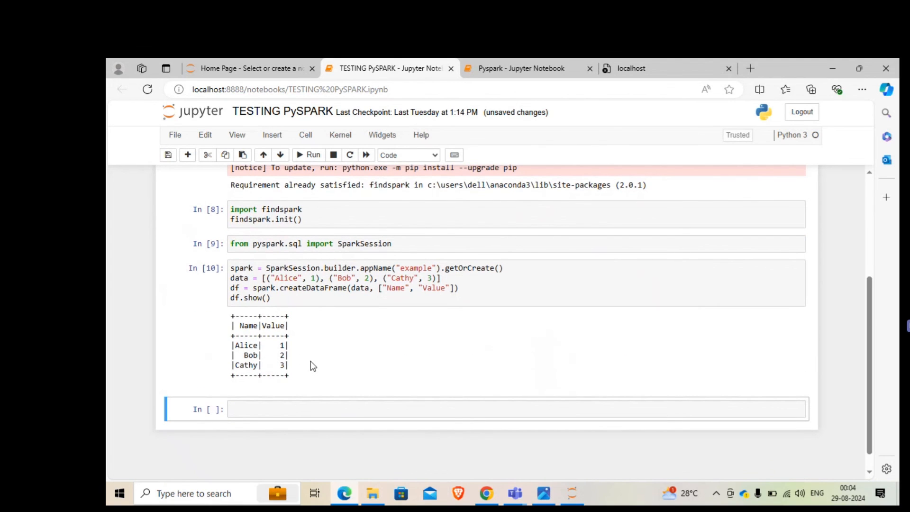
pyautogui.moveTo(659, 68)
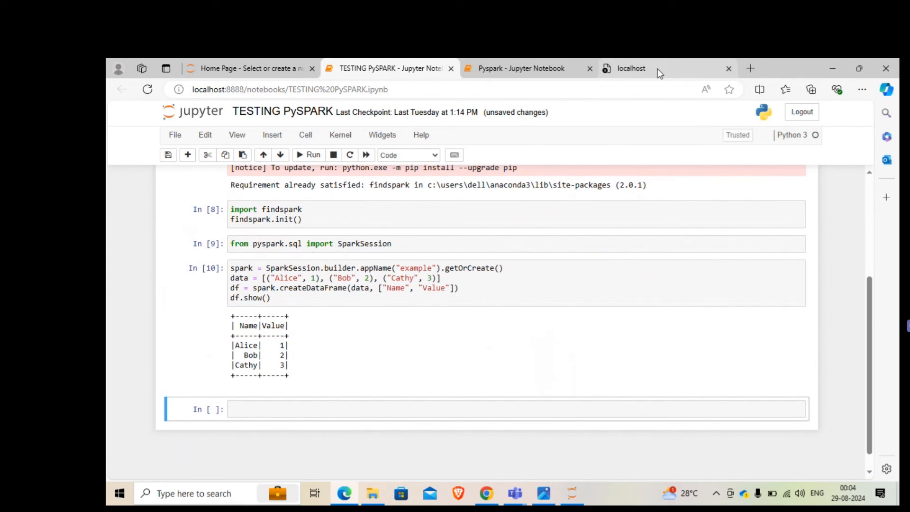
# Reload localhost:4040 to show the example application's two completed Spark jobs.
pyautogui.click(631, 68)
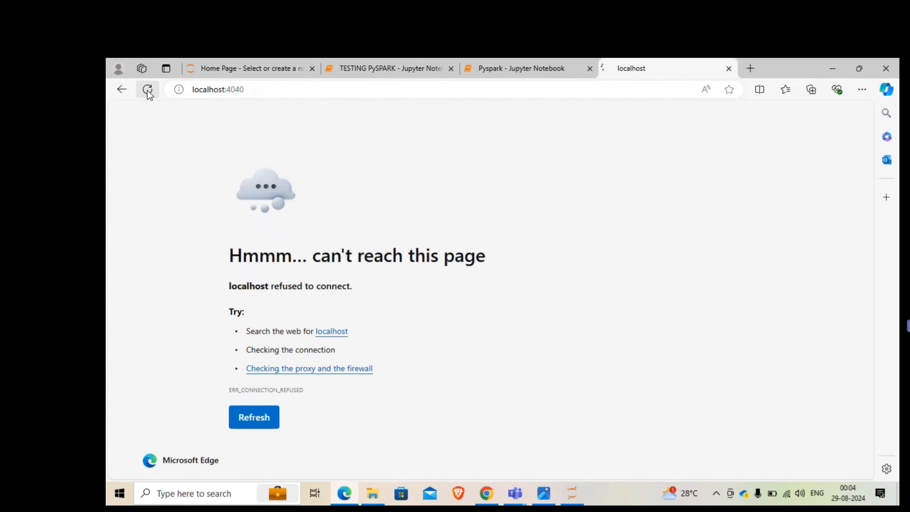
pyautogui.click(147, 89)
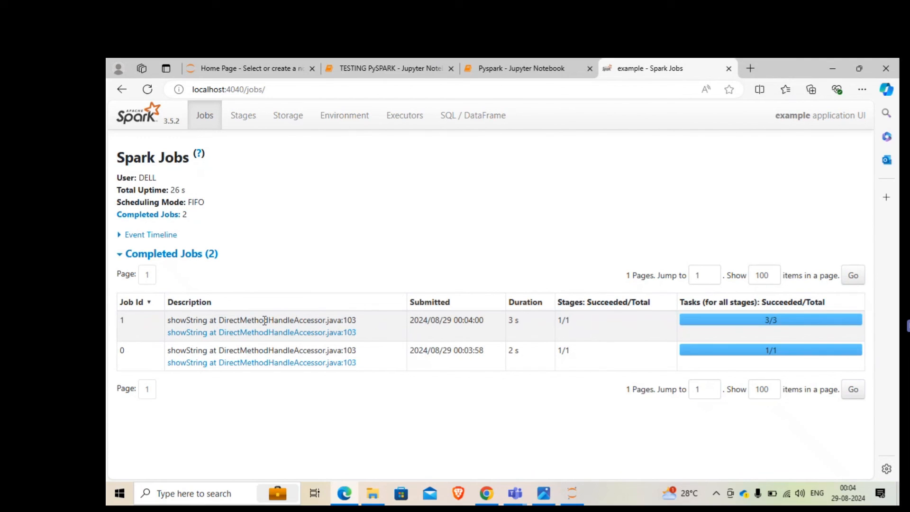
pyautogui.moveTo(350, 291)
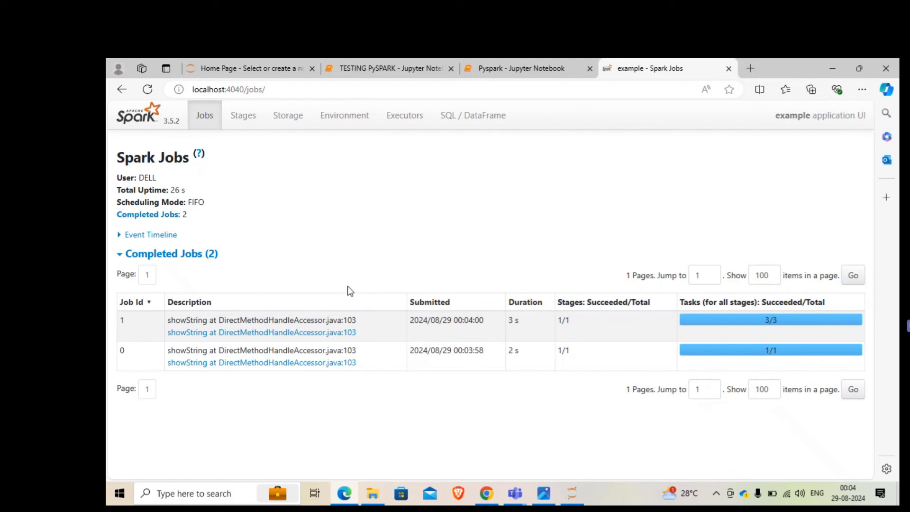
pyautogui.moveTo(383, 237)
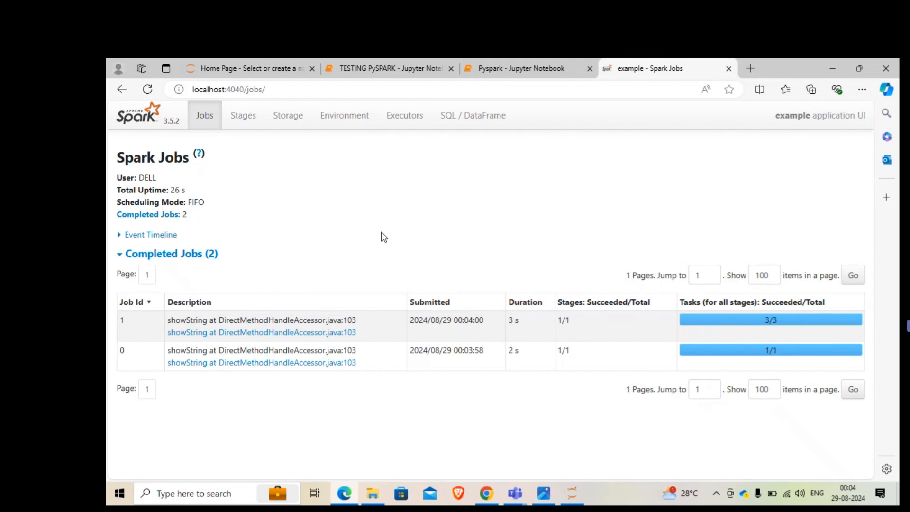
pyautogui.moveTo(375, 219)
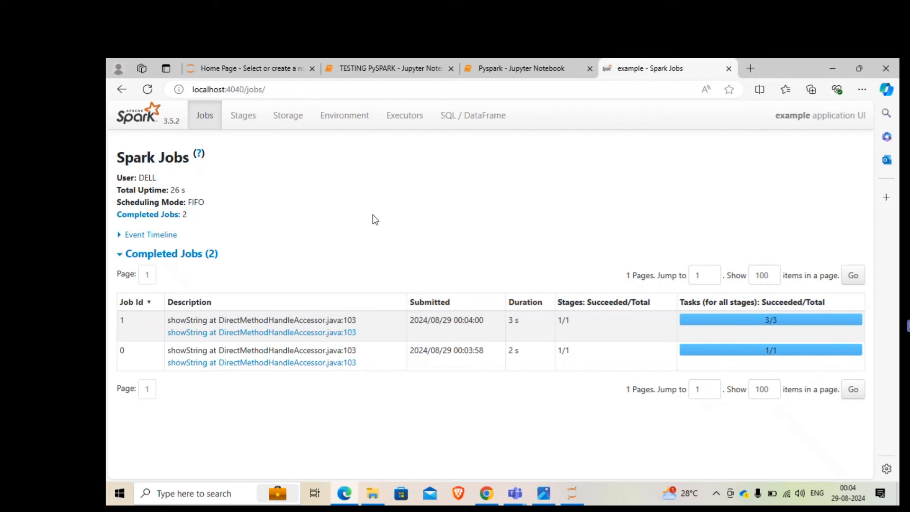
pyautogui.moveTo(424, 239)
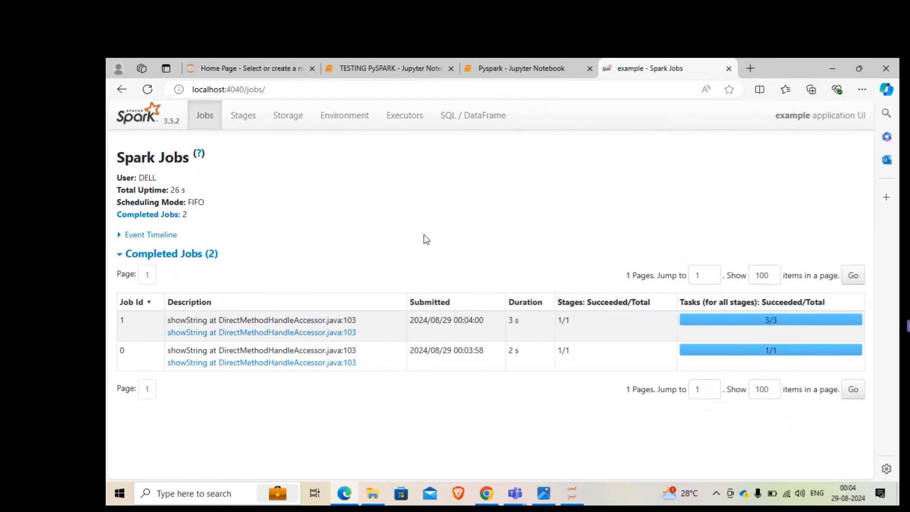
pyautogui.moveTo(561, 72)
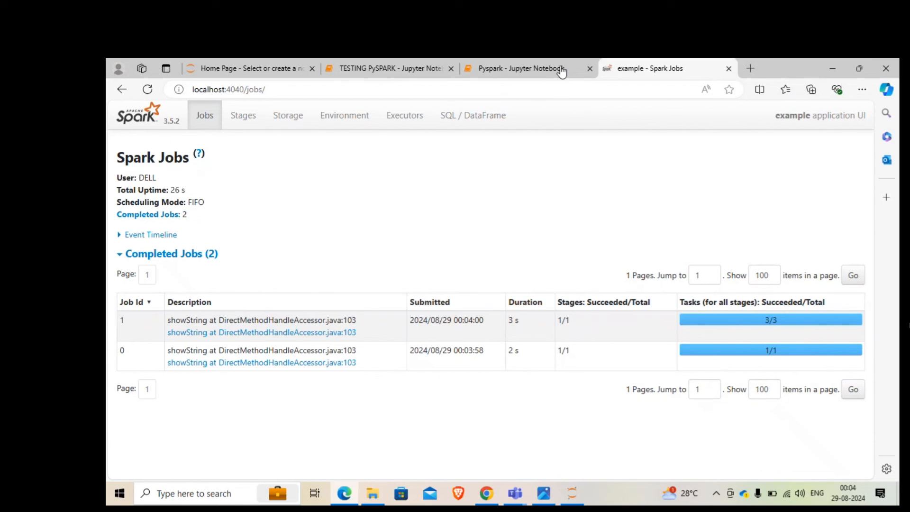